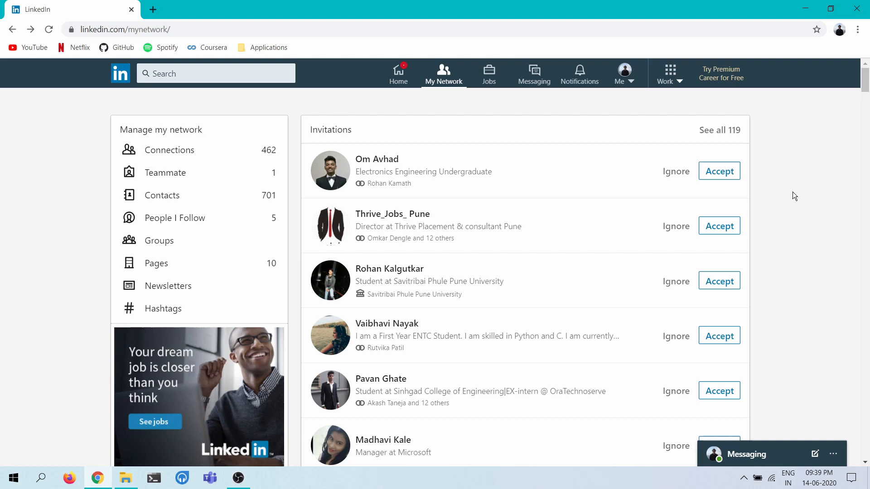
pyautogui.moveTo(744, 155)
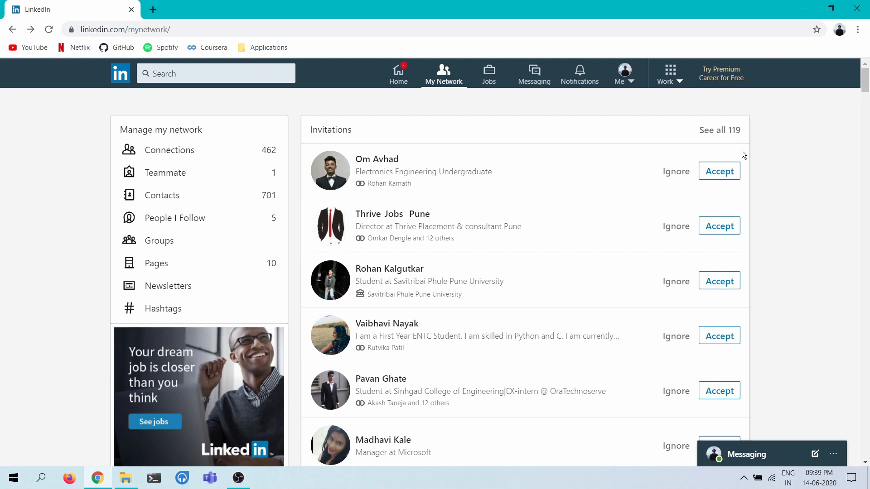
pyautogui.moveTo(815, 201)
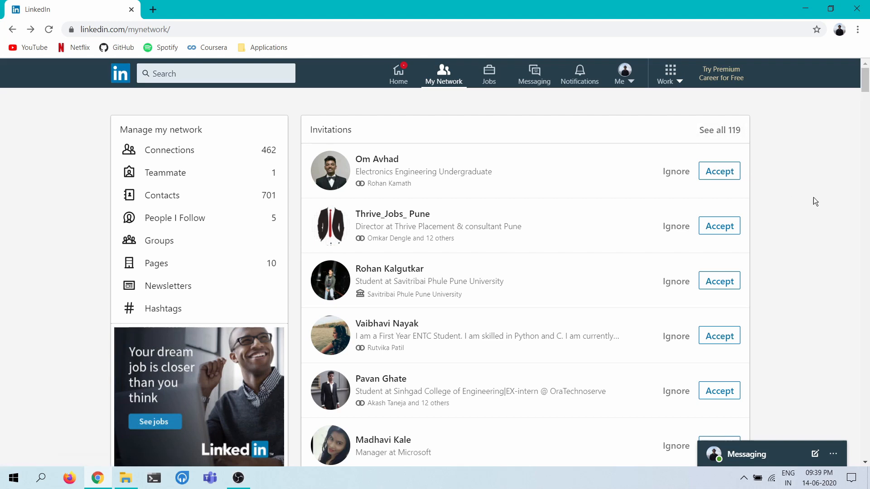
pyautogui.moveTo(803, 251)
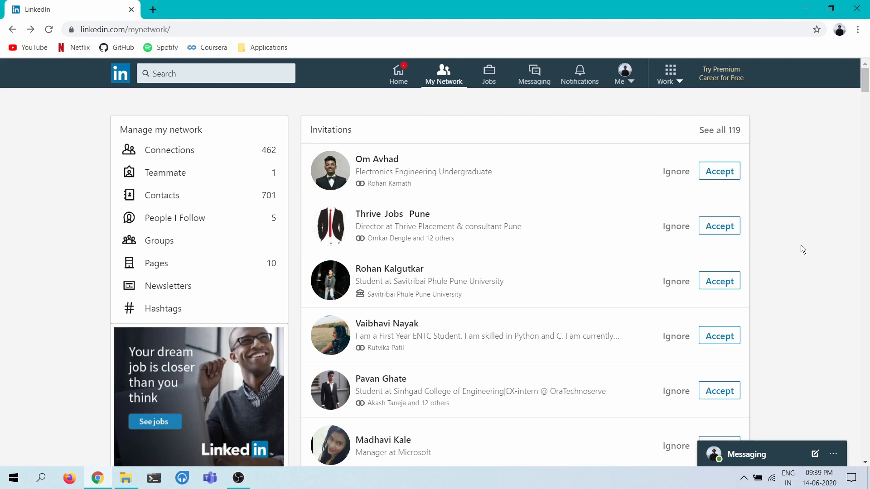
pyautogui.moveTo(788, 242)
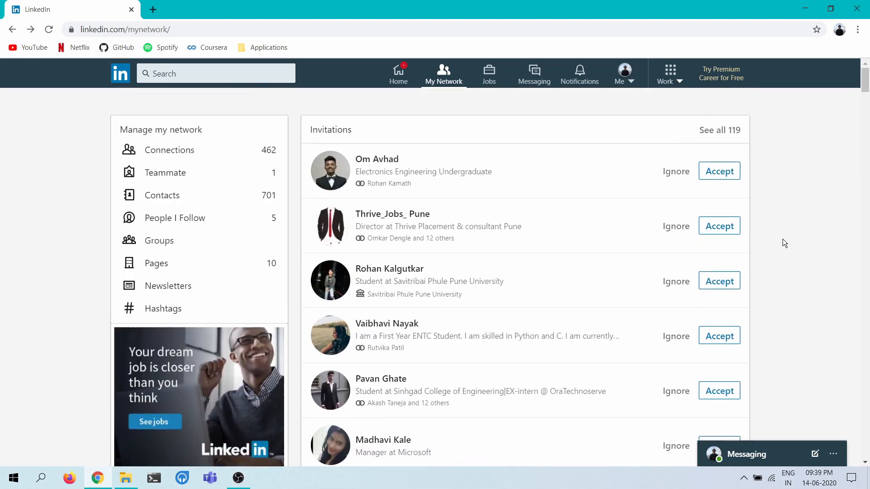
pyautogui.moveTo(780, 216)
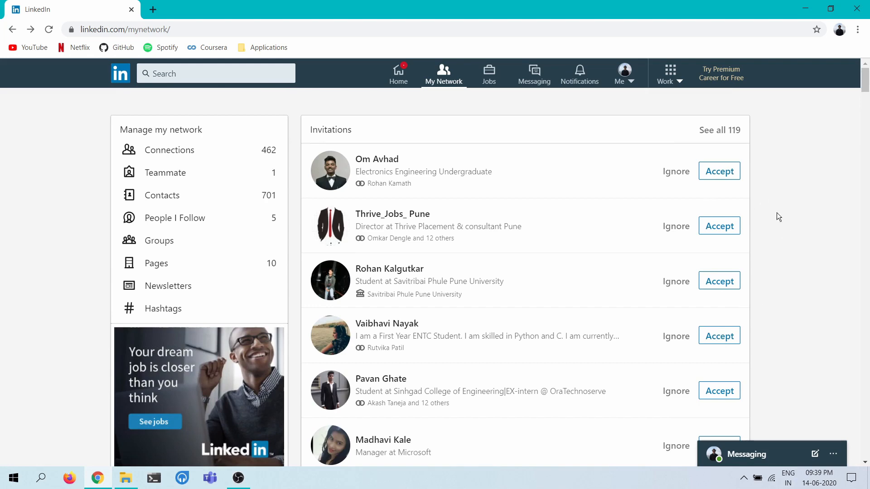
# Open Manage invitations via 'See all 119' and scroll through the received invitations list.
pyautogui.scroll(-3)
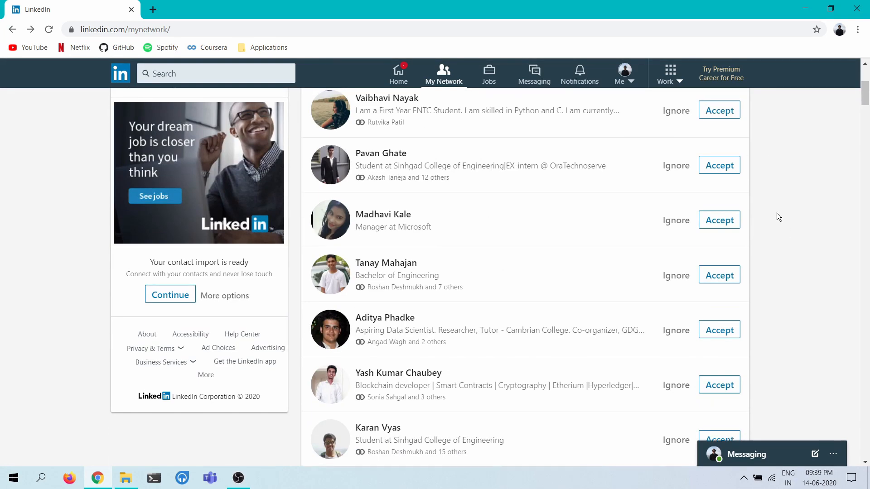
pyautogui.scroll(3)
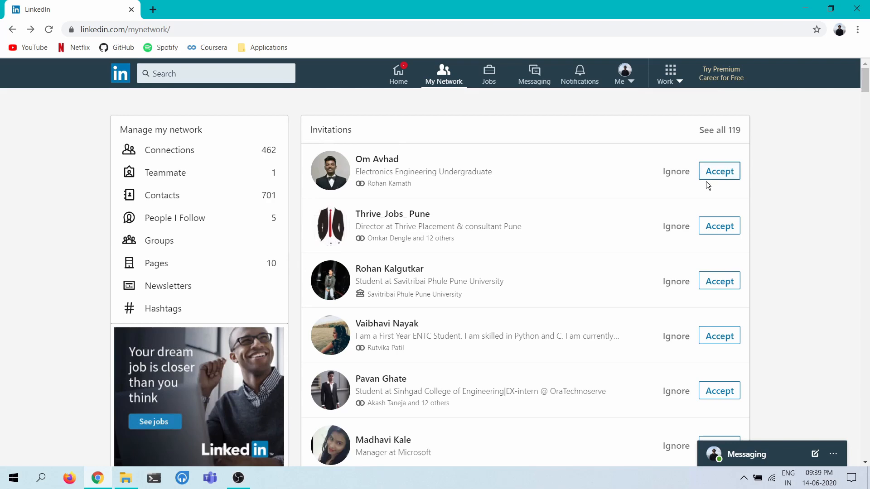
pyautogui.moveTo(729, 87)
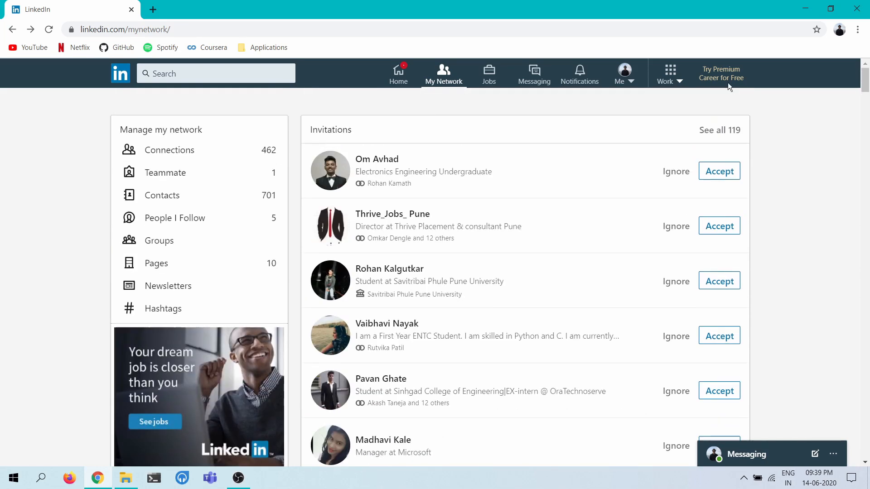
pyautogui.moveTo(799, 162)
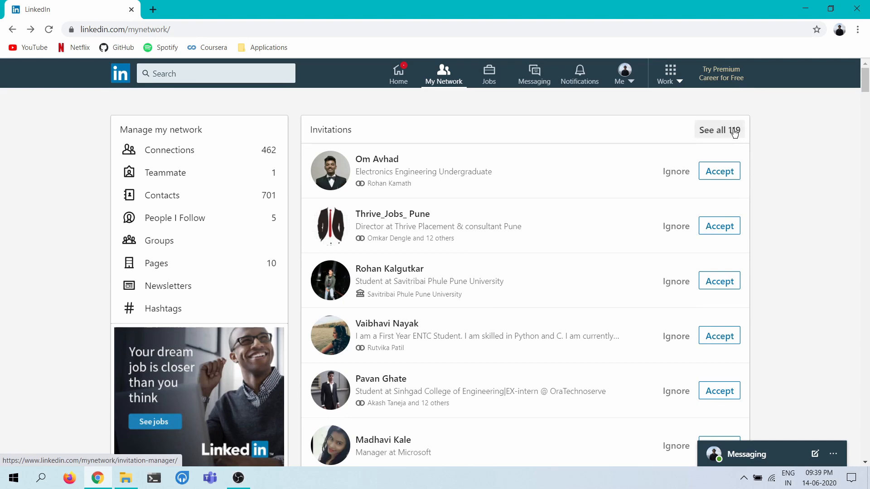
pyautogui.click(719, 130)
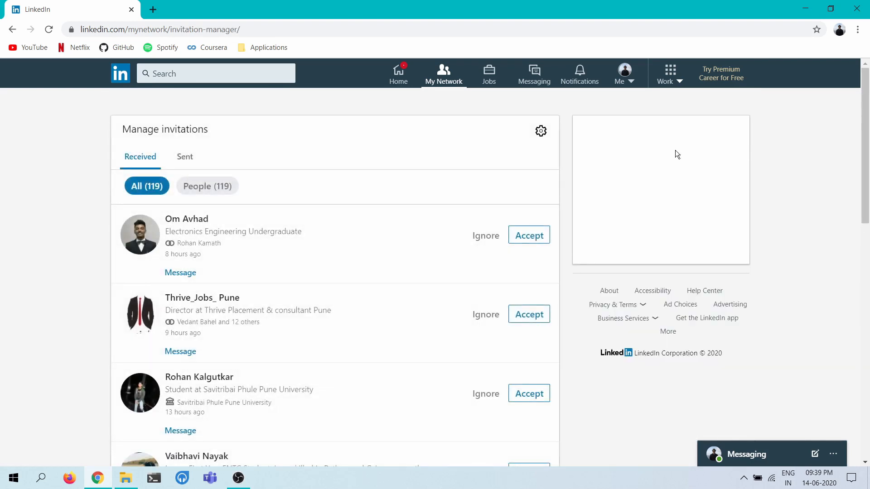
pyautogui.scroll(-3)
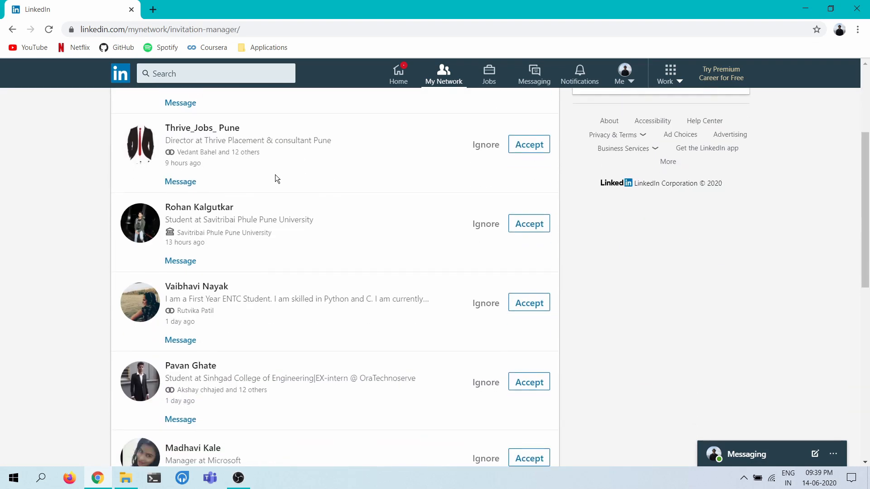
pyautogui.moveTo(842, 227)
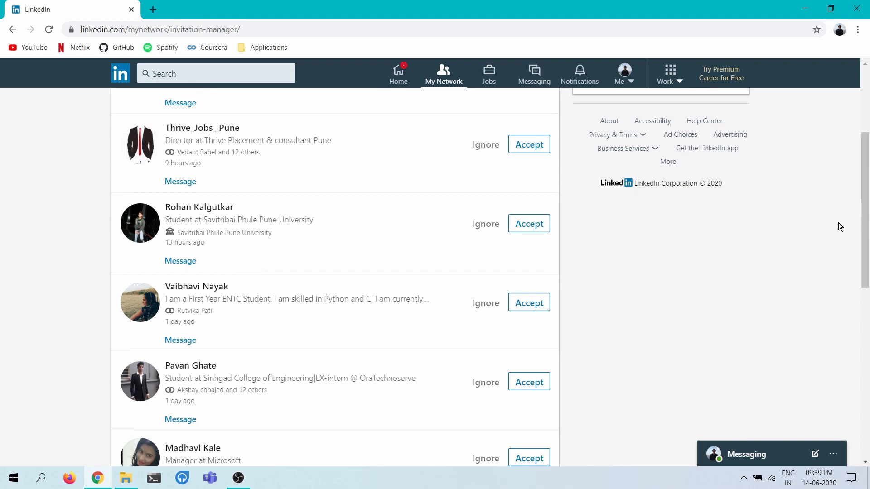
pyautogui.scroll(3)
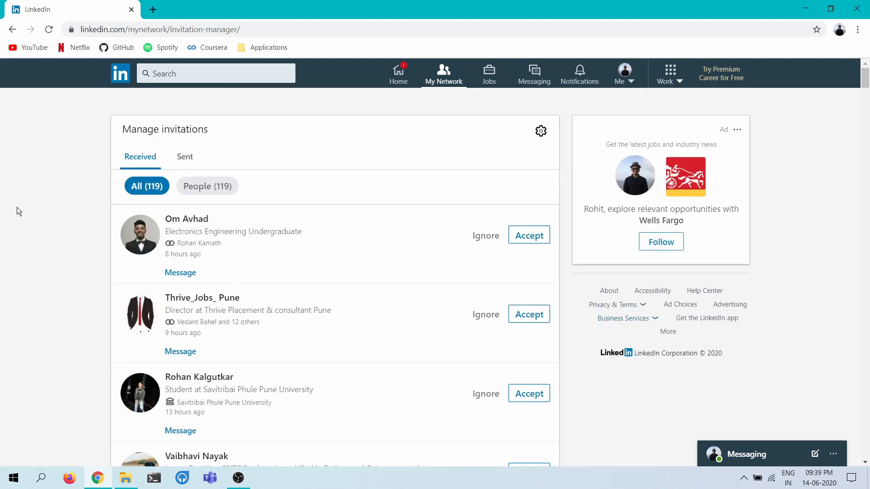
pyautogui.moveTo(3, 273)
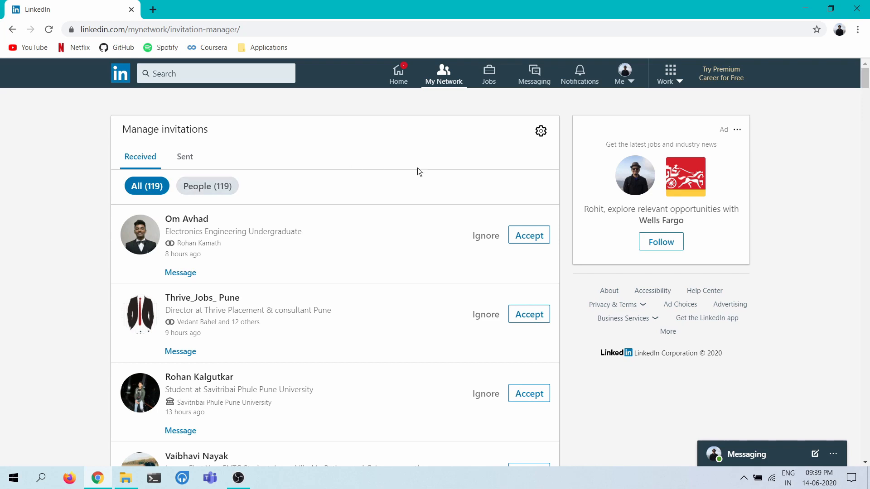
pyautogui.scroll(-3)
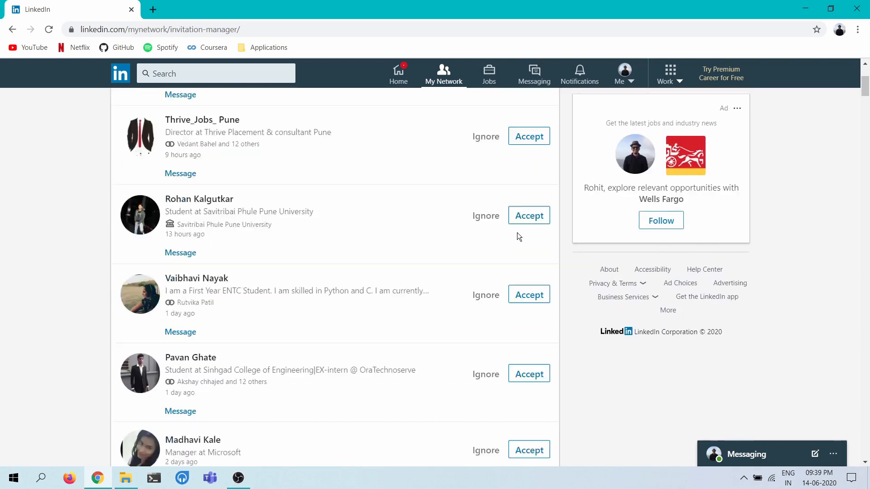
pyautogui.scroll(3)
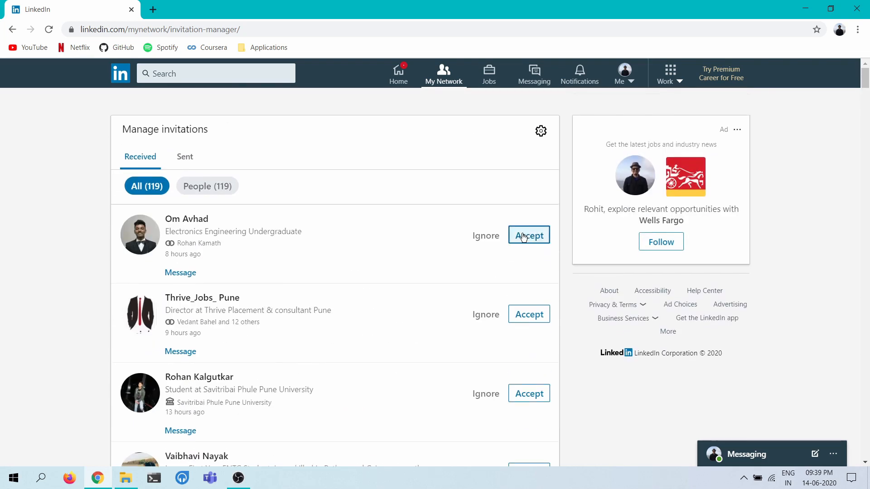
pyautogui.moveTo(529, 314)
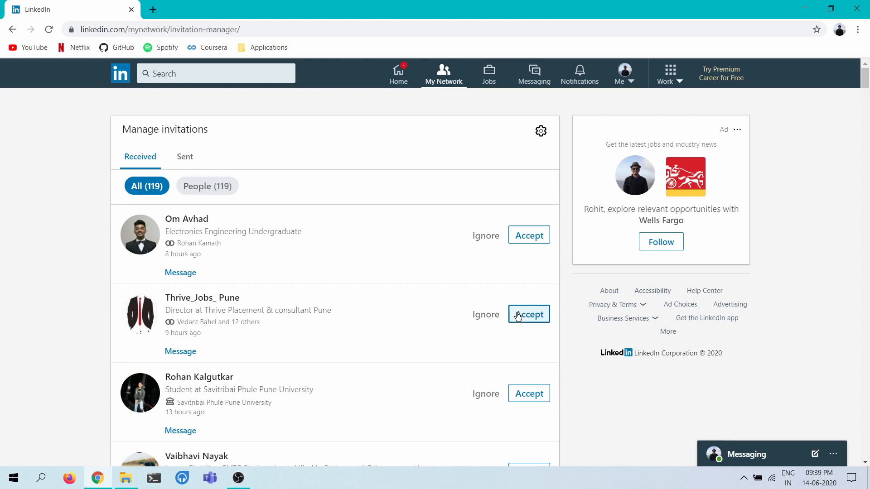
pyautogui.moveTo(526, 262)
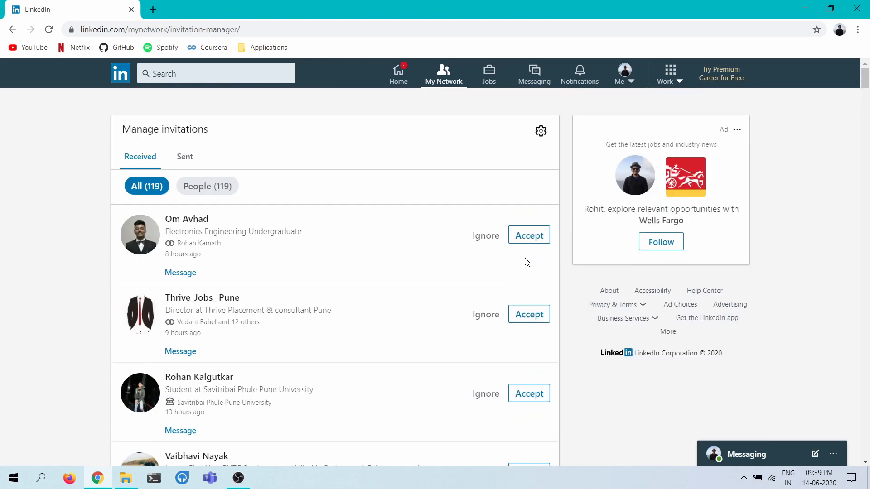
pyautogui.moveTo(529, 235)
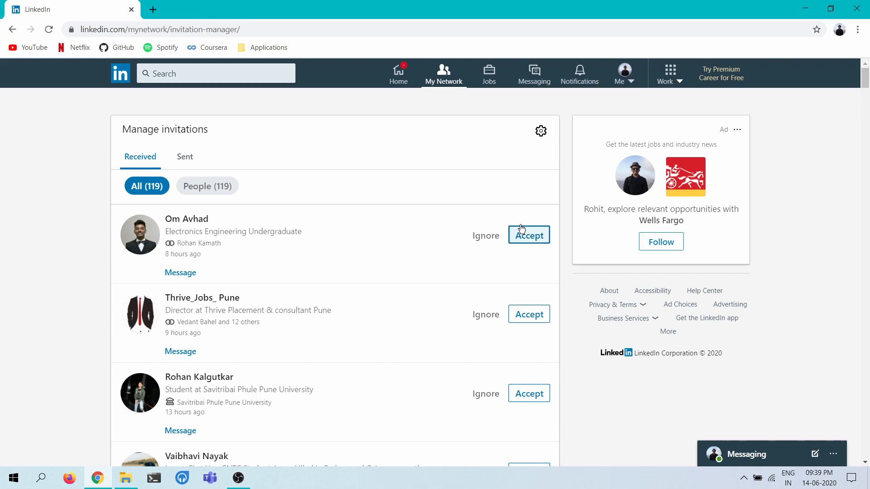
pyautogui.moveTo(520, 234)
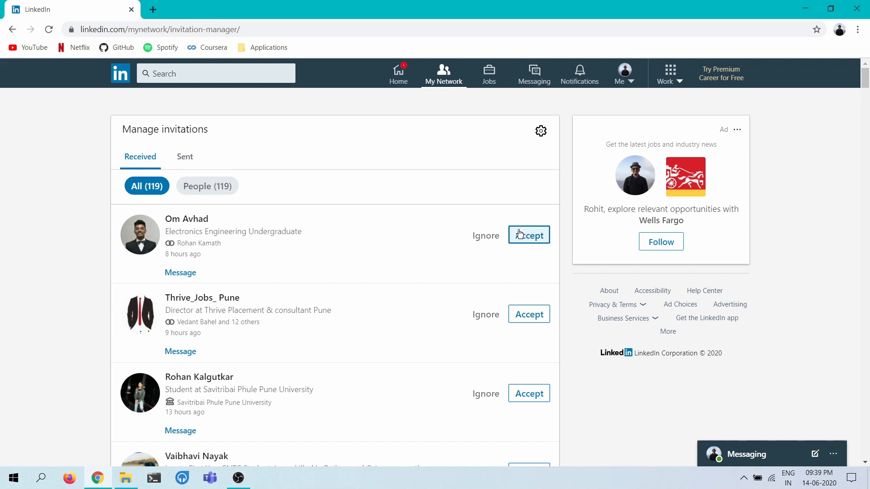
pyautogui.rightClick(528, 236)
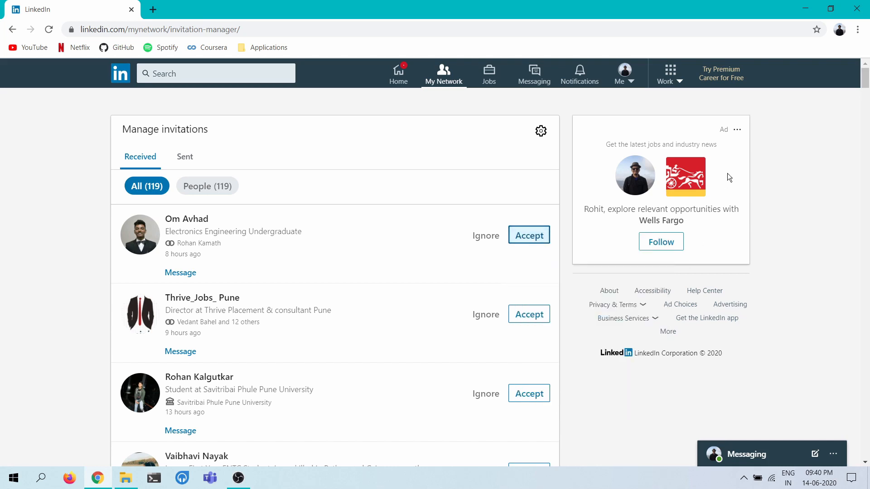
pyautogui.press('F12')
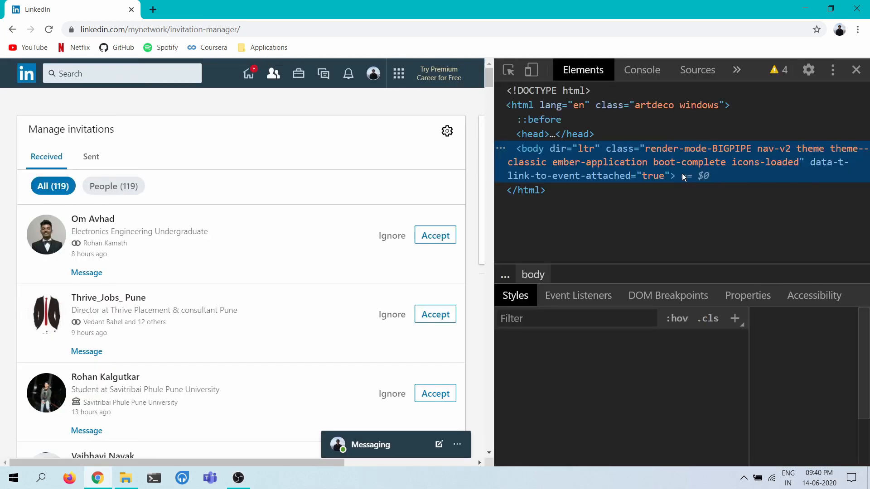
pyautogui.click(436, 236)
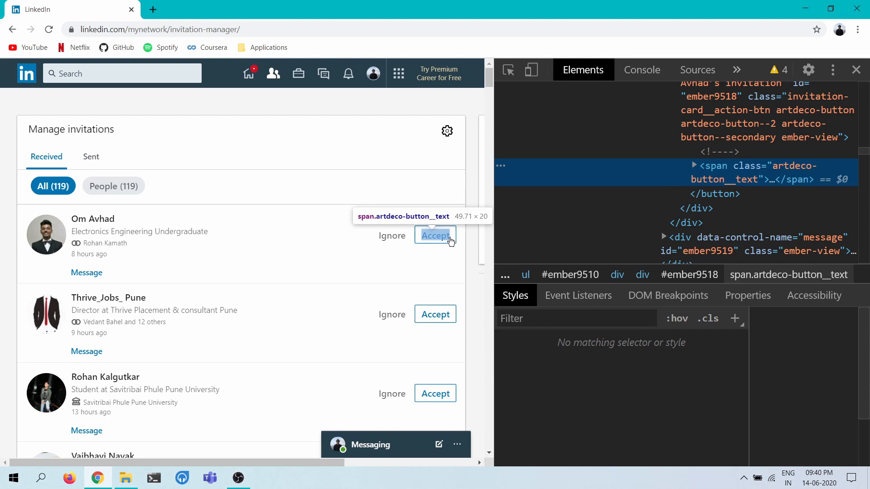
pyautogui.rightClick(436, 236)
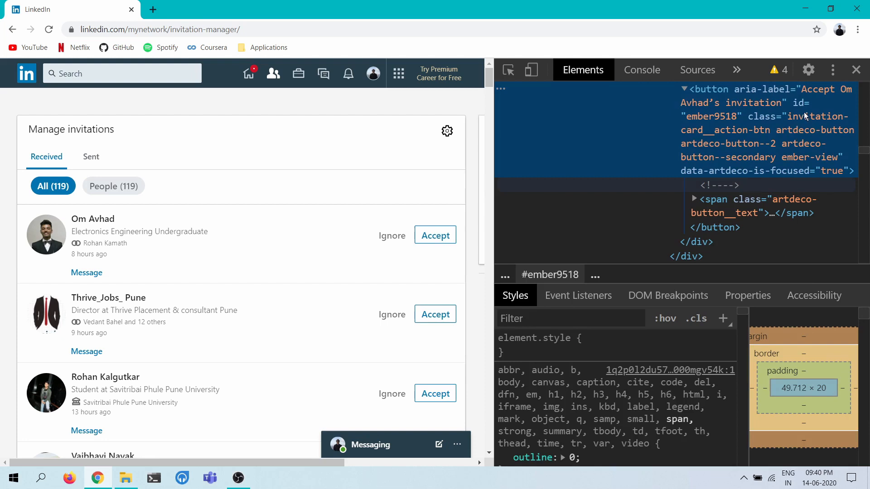
pyautogui.moveTo(435, 236)
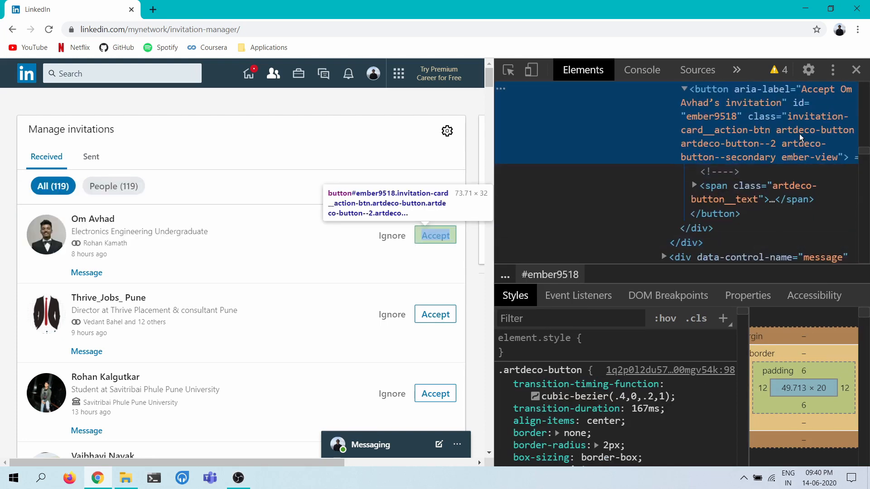
pyautogui.moveTo(435, 314)
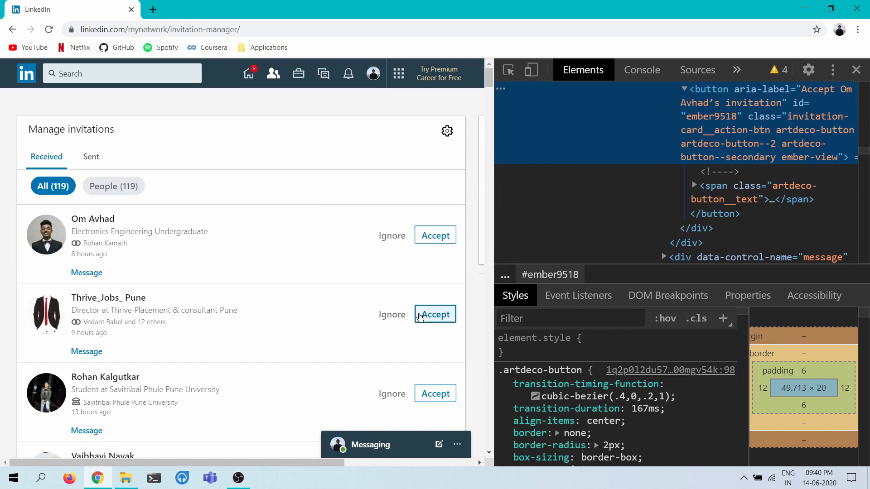
# Inspect the second invitation's Accept button, for Thrive_Jobs_ Pune, in the Elements panel.
pyautogui.rightClick(435, 315)
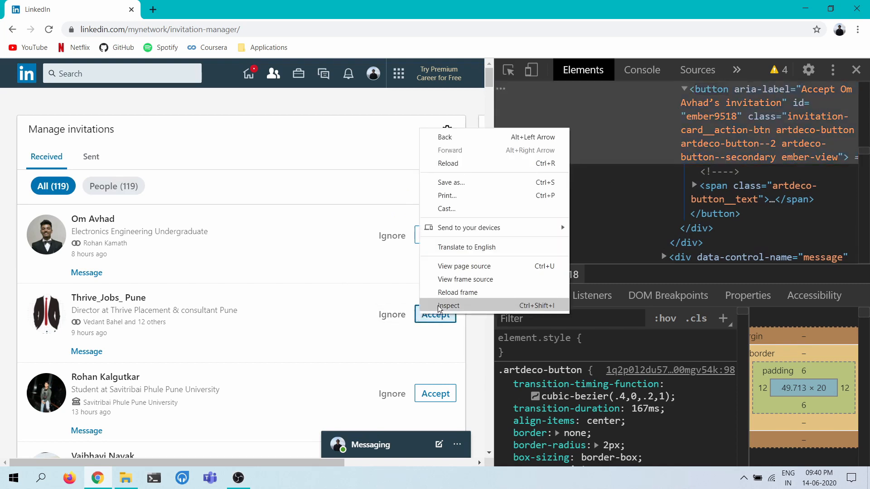
pyautogui.click(449, 306)
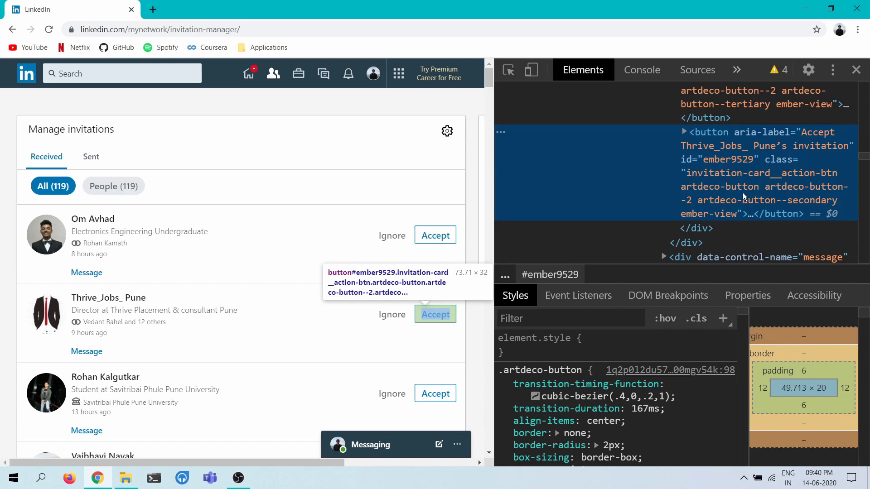
pyautogui.moveTo(799, 181)
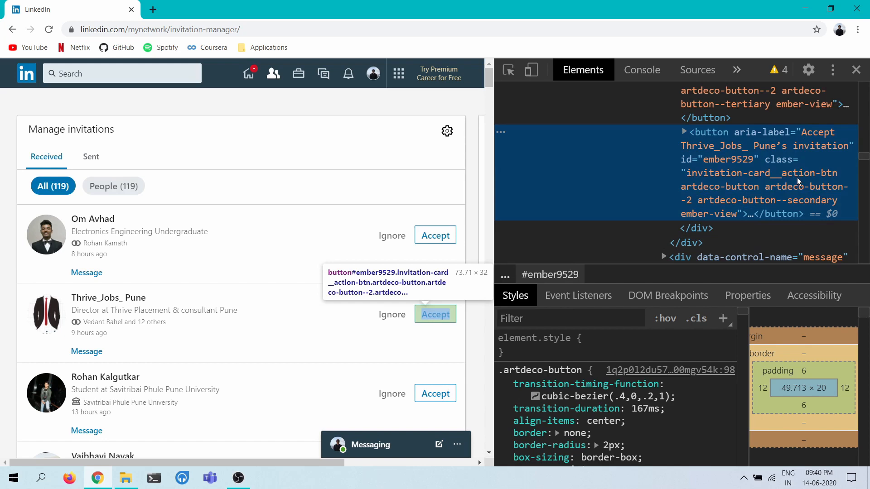
pyautogui.moveTo(325, 338)
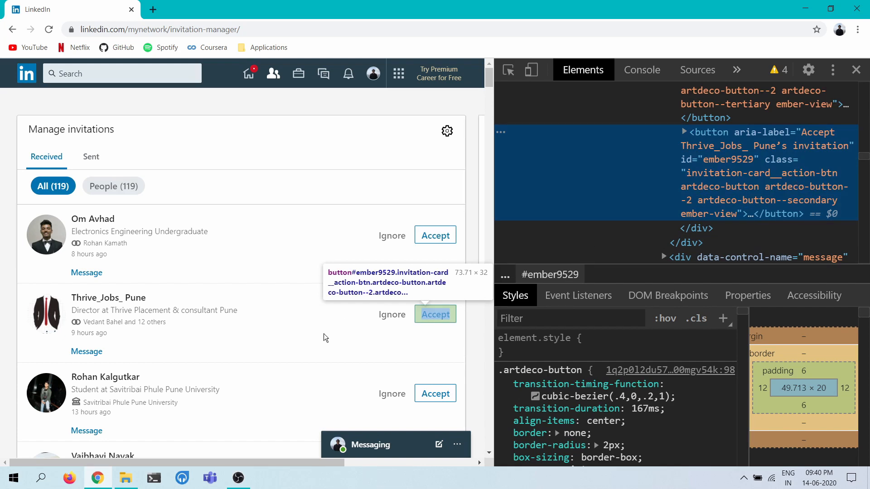
pyautogui.moveTo(423, 278)
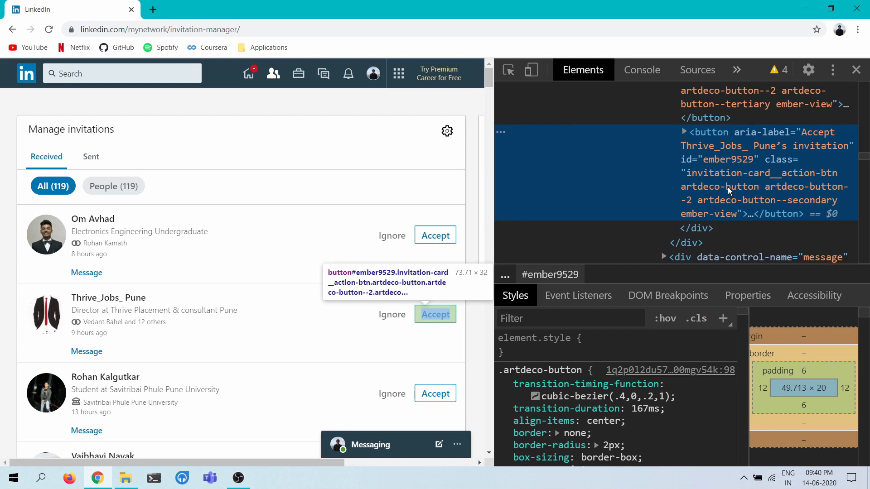
pyautogui.moveTo(432, 251)
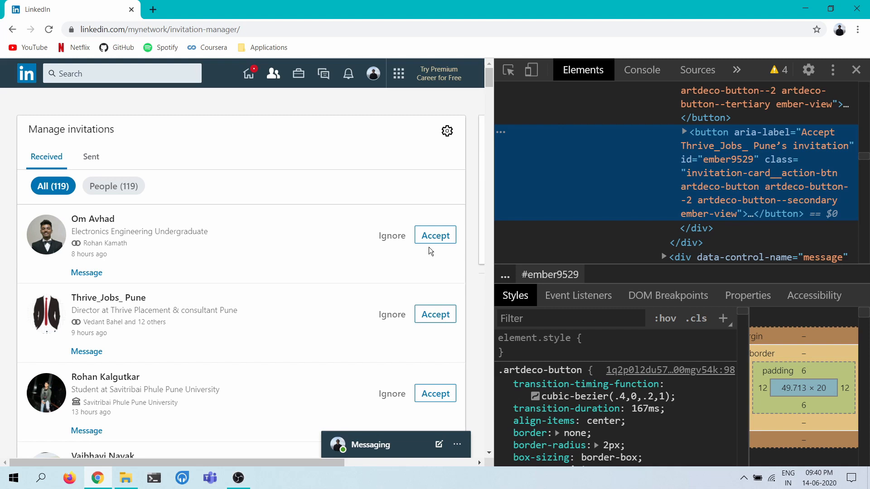
pyautogui.moveTo(468, 419)
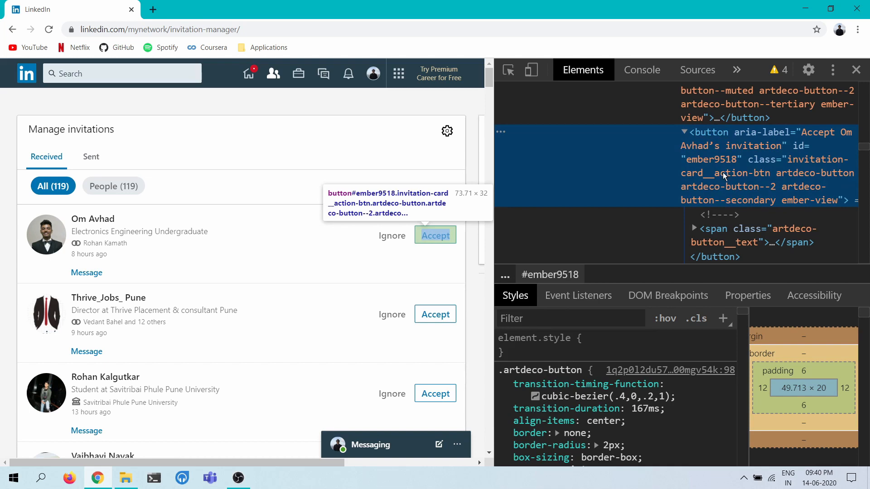
# Copy the Accept button's selector and clear old warnings from the Console.
pyautogui.rightClick(799, 167)
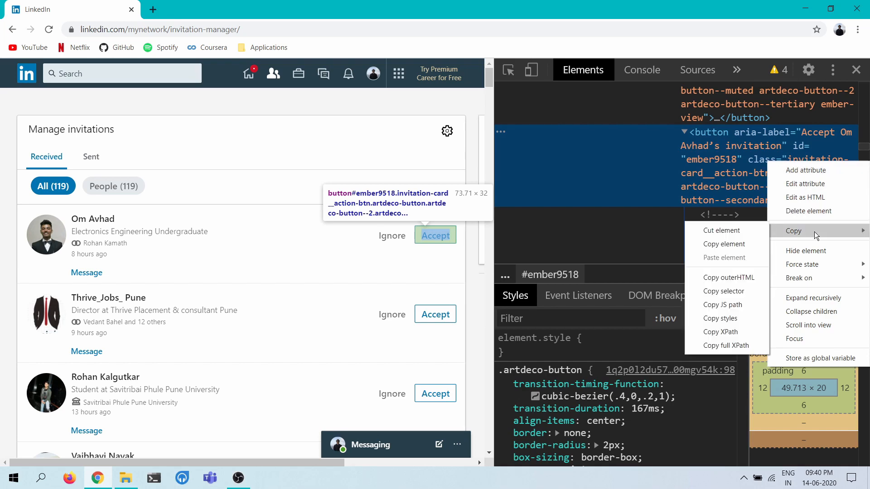
pyautogui.moveTo(724, 291)
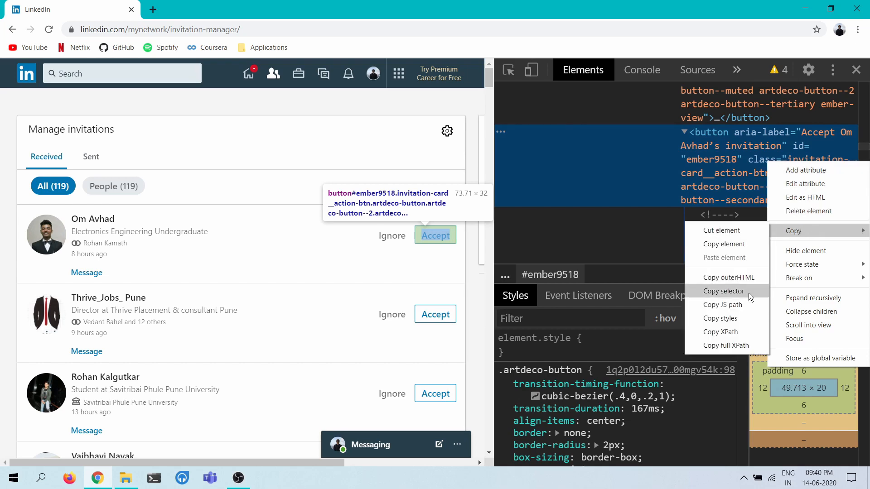
pyautogui.click(642, 70)
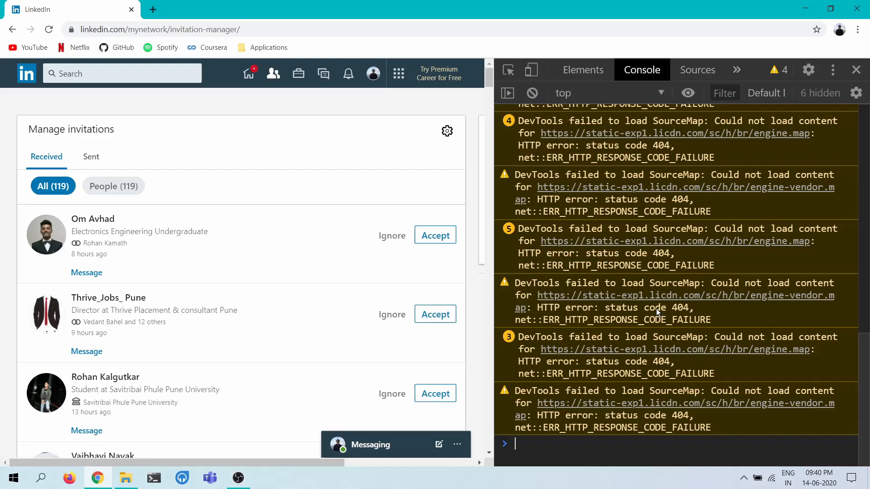
pyautogui.moveTo(532, 93)
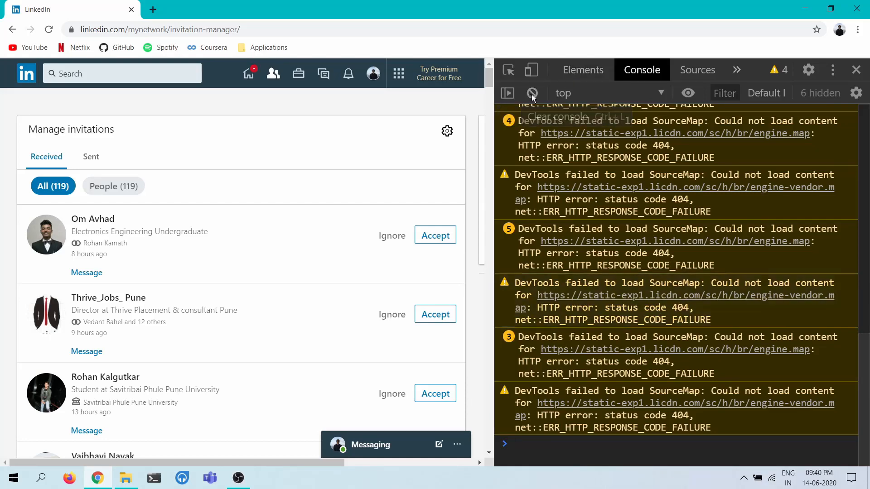
pyautogui.click(532, 92)
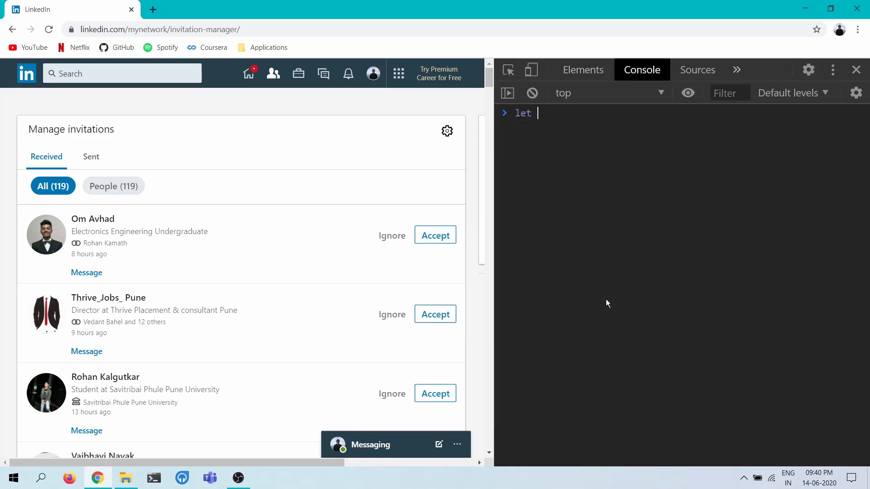
# Write let acceptBtns = document.querySelectorAll("#ember9518") in the Console, not yet run.
pyautogui.write('acceptBtn')
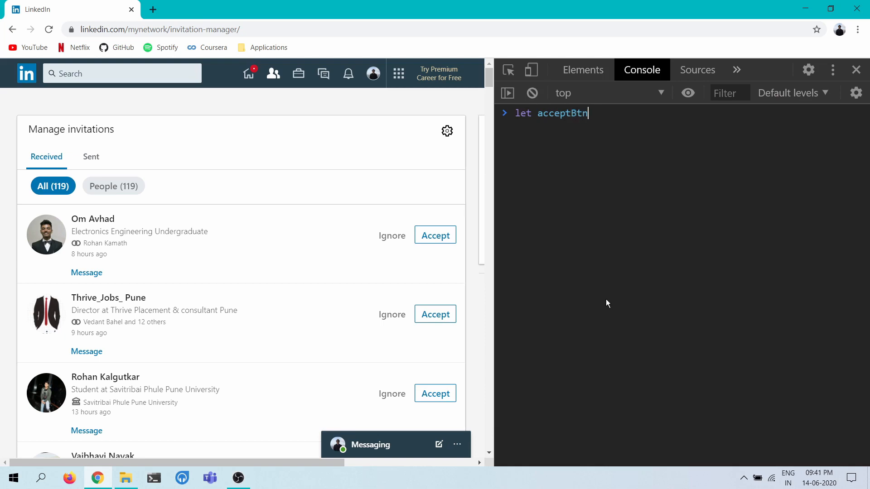
pyautogui.write('s = document')
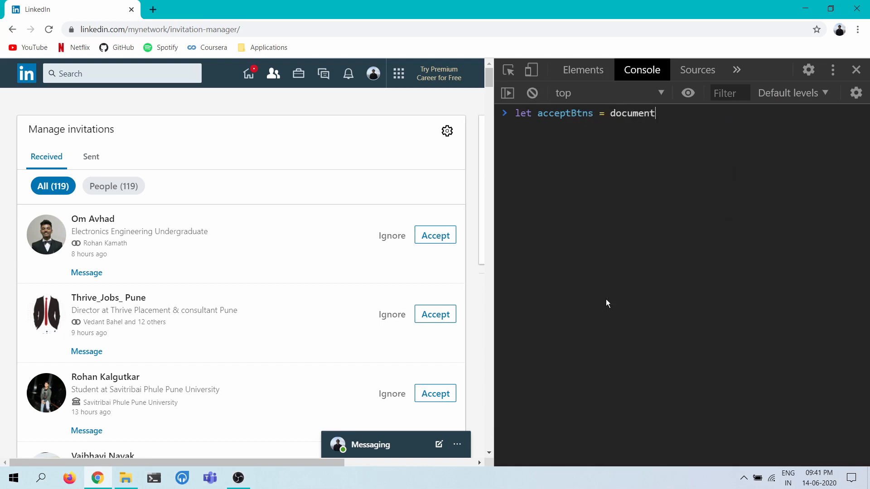
pyautogui.write('.querySelectorAll("')
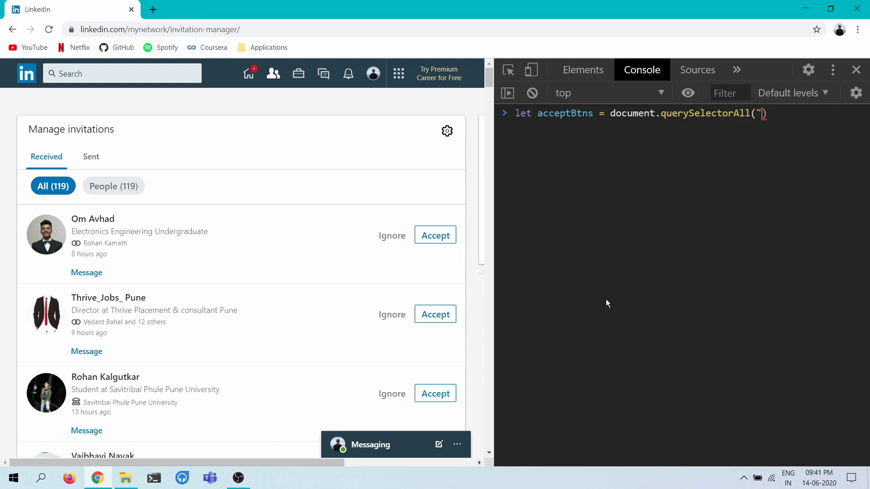
pyautogui.write('#ember9518"')
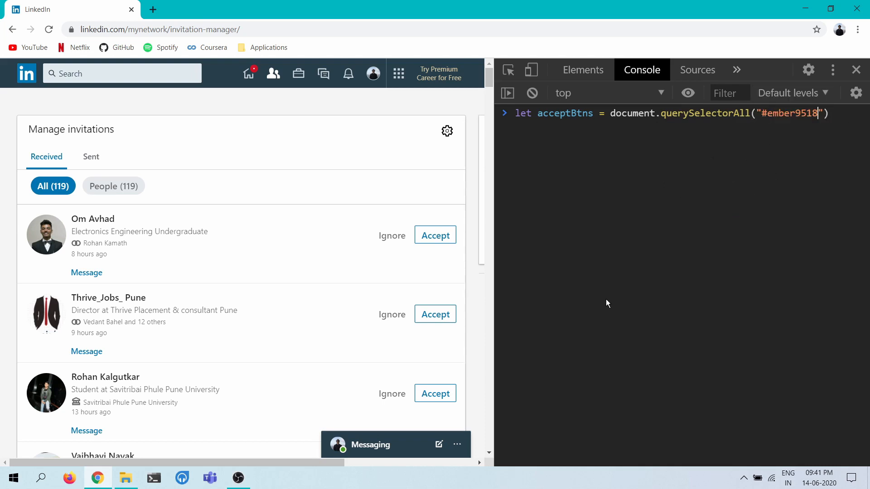
# Copy the Accept button's class attribute from Elements and remove the id from the selector.
pyautogui.click(581, 70)
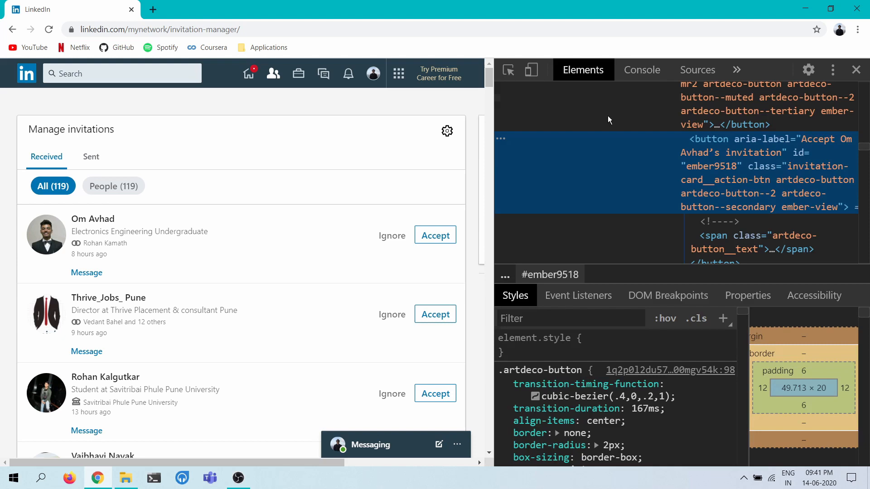
pyautogui.rightClick(767, 166)
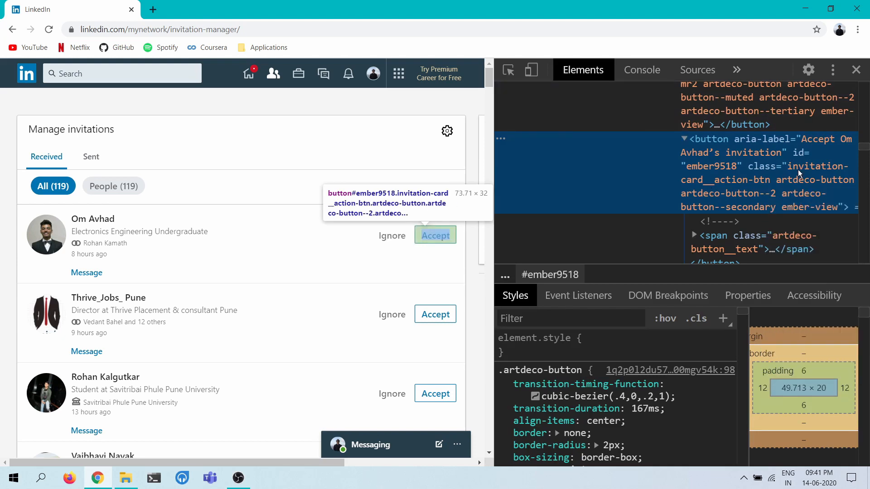
pyautogui.moveTo(791, 171)
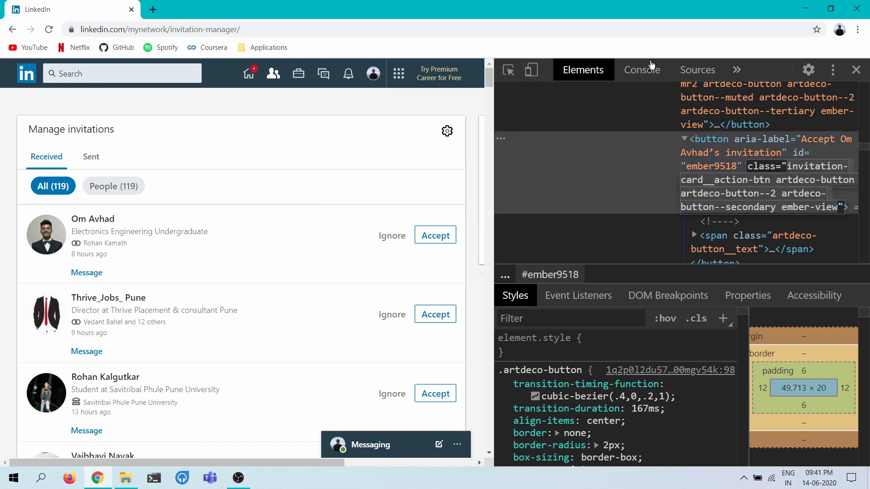
pyautogui.click(642, 70)
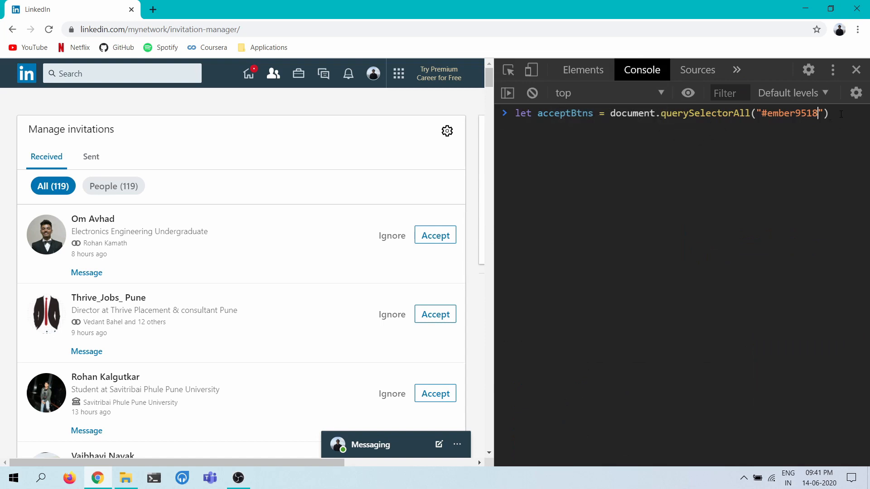
pyautogui.press('Backspace')
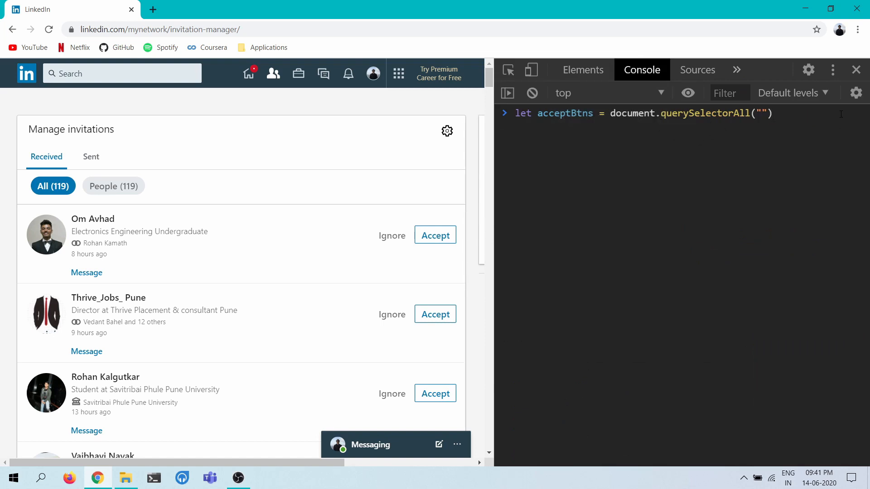
# Query all Accept buttons by their dot-joined invitation-card__action-btn artdeco-button classes, then clear the Console.
pyautogui.write('invitation-card__action-btn artdeco-button artdeco-button--2 artdeco-button--secondary ember-view')
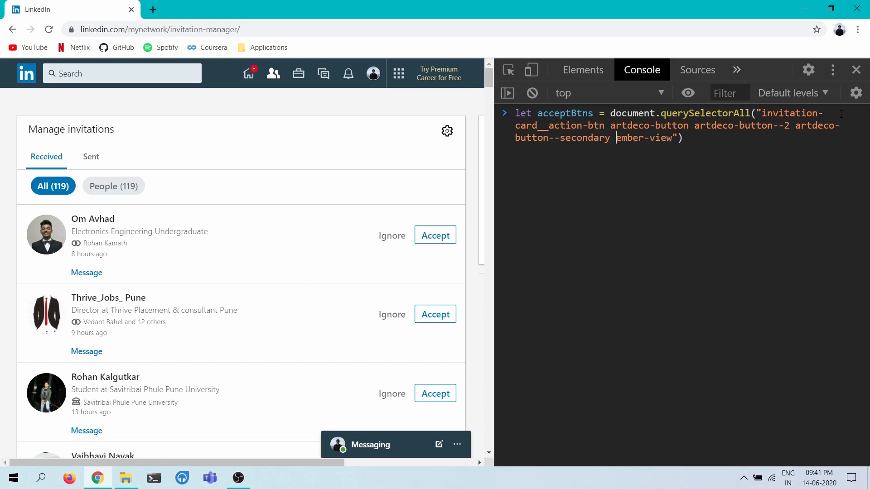
pyautogui.write('.')
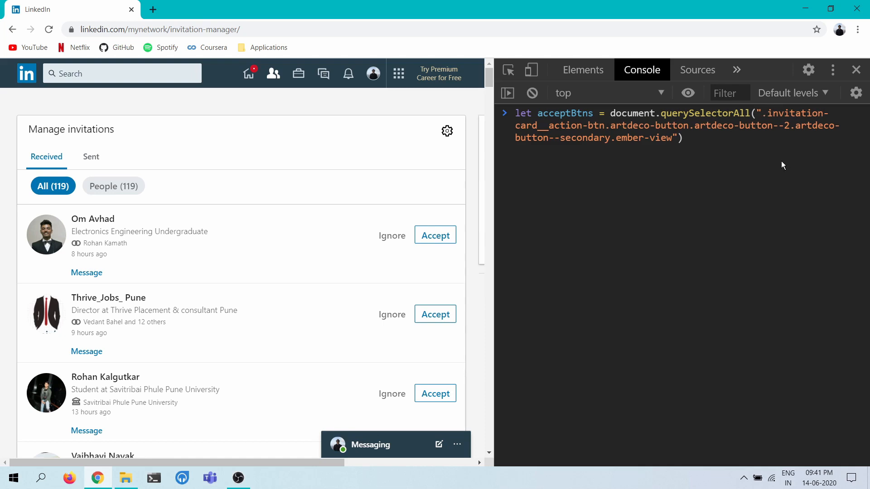
pyautogui.write(';')
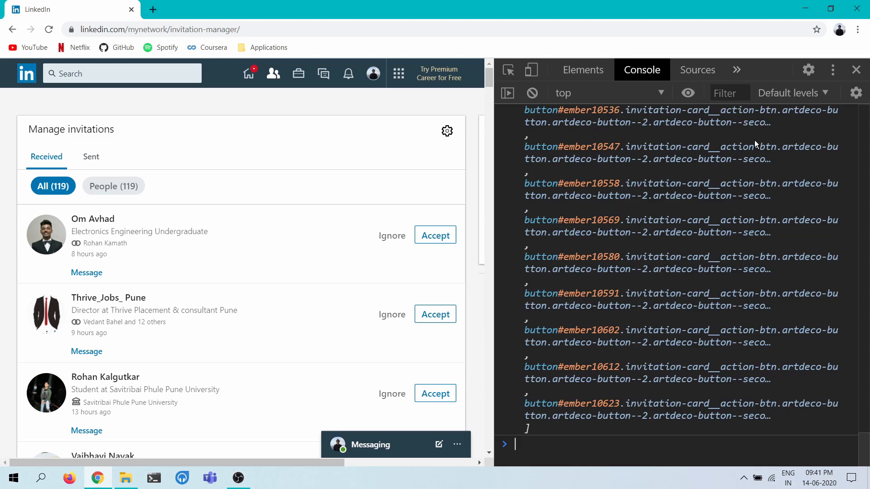
pyautogui.click(531, 92)
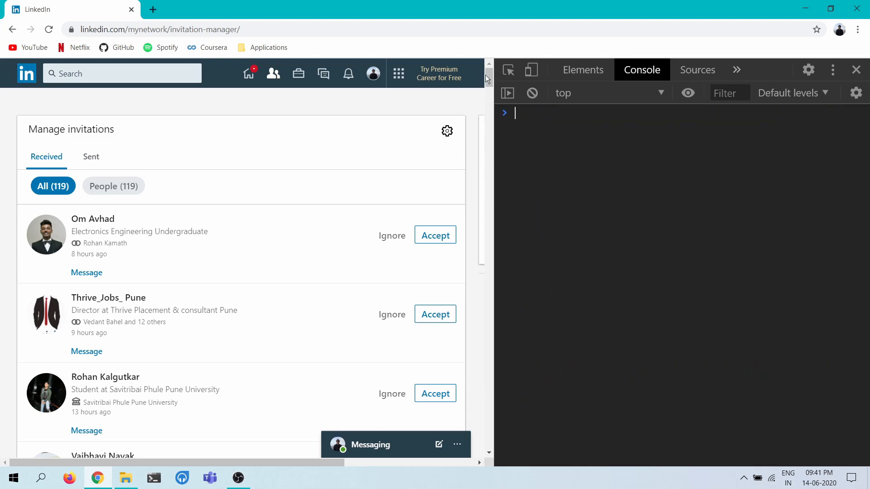
# Run for (const btn of acceptBtns) { btn.click(); } so invitations start turning into connections.
pyautogui.scroll(-3)
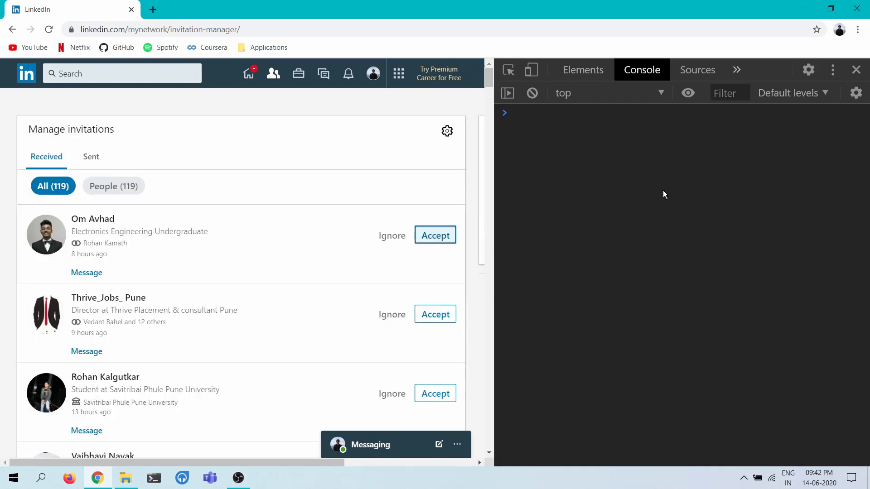
pyautogui.click(590, 113)
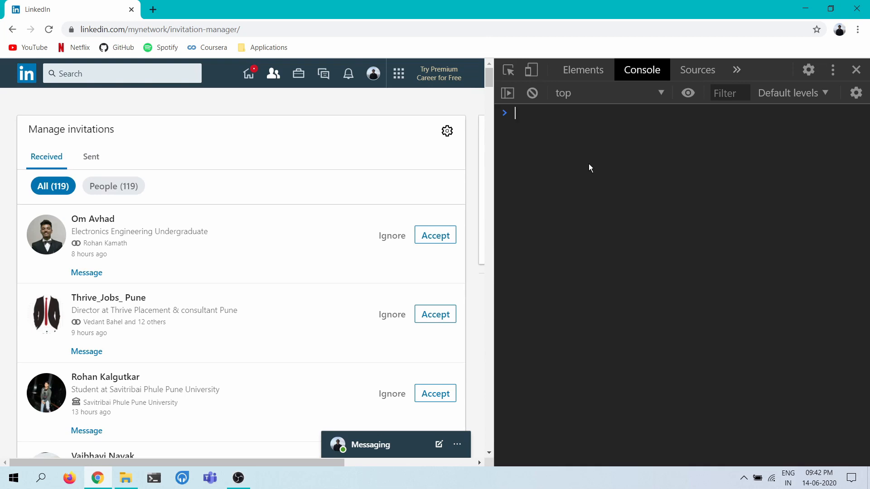
pyautogui.write('acceptBtns')
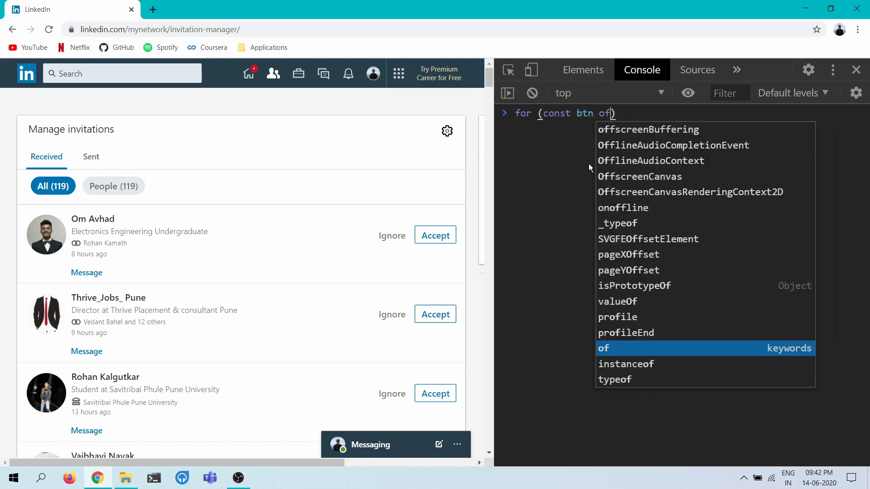
pyautogui.write('acceptBtns) {')
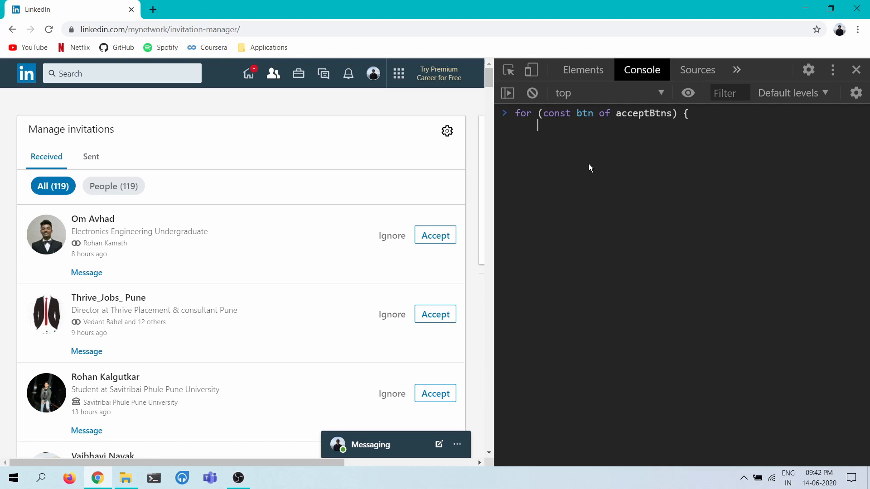
pyautogui.press('Enter')
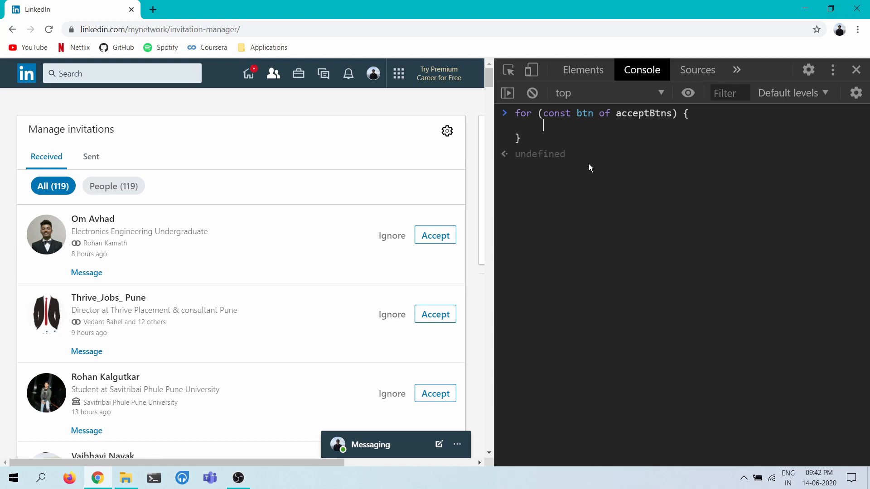
pyautogui.write('btn.click();')
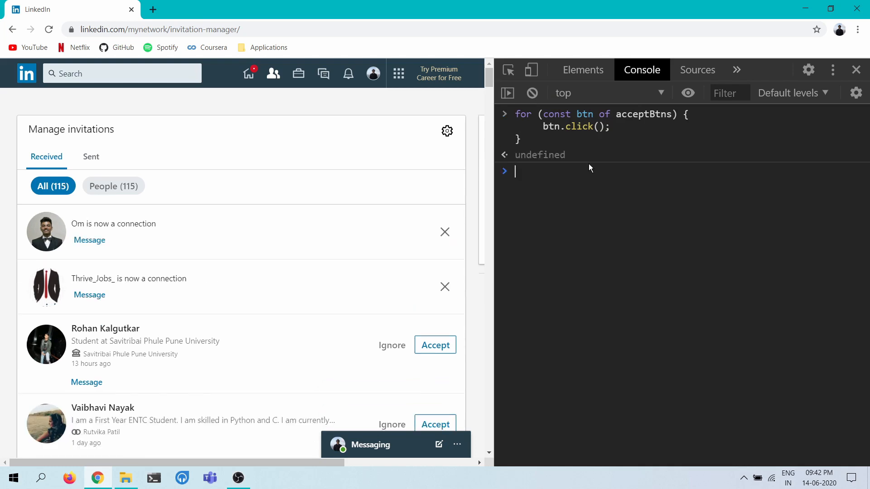
# Scroll Manage invitations watching invitations become connections until the page fails with HTTP ERROR 429.
pyautogui.scroll(-3)
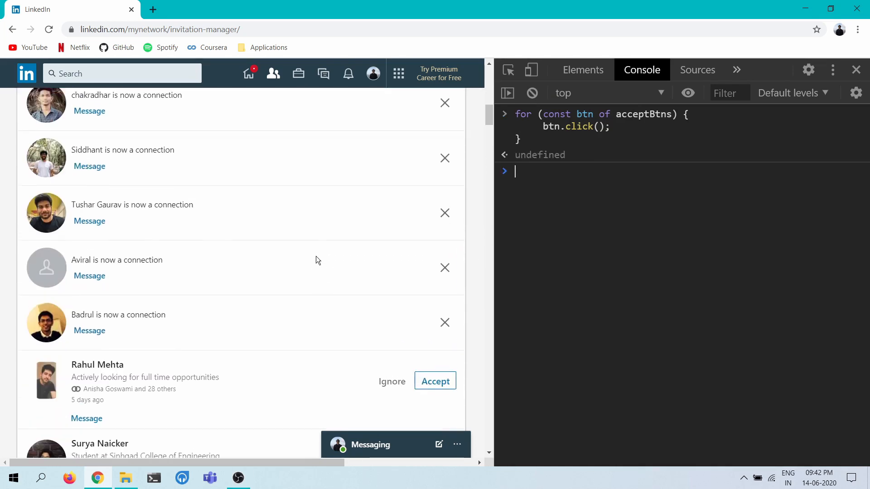
pyautogui.scroll(-3)
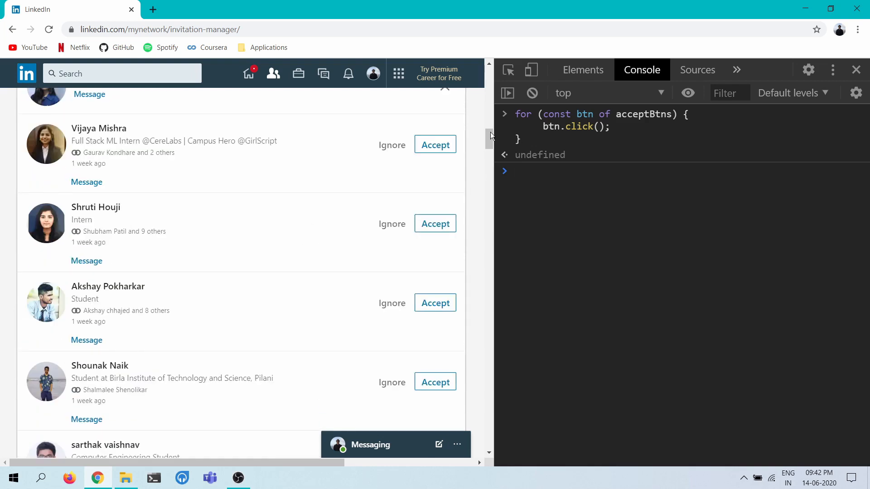
pyautogui.scroll(-3)
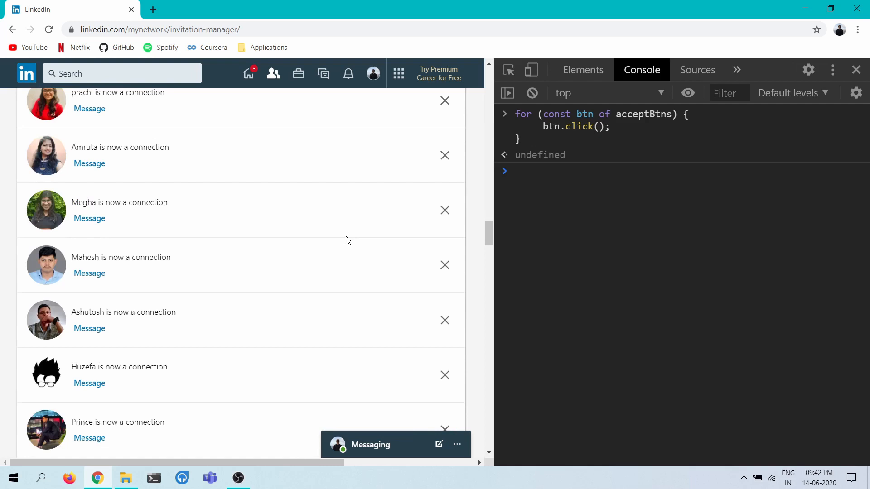
pyautogui.scroll(-3)
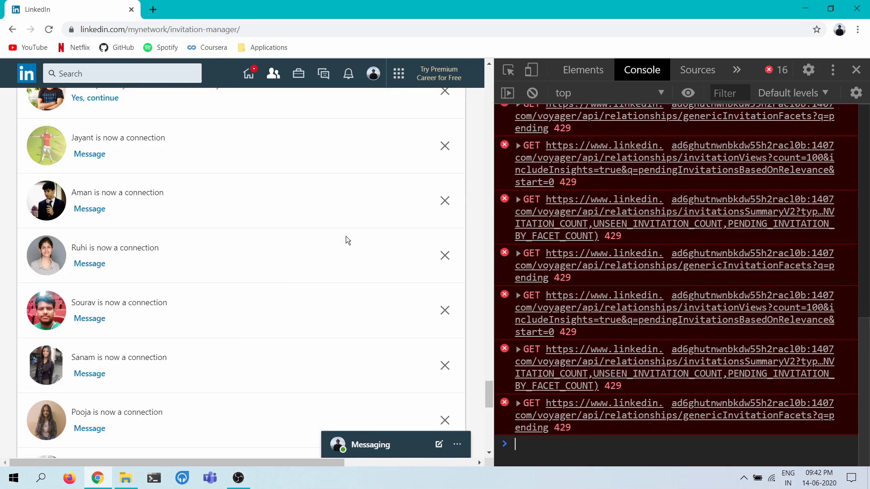
pyautogui.scroll(-3)
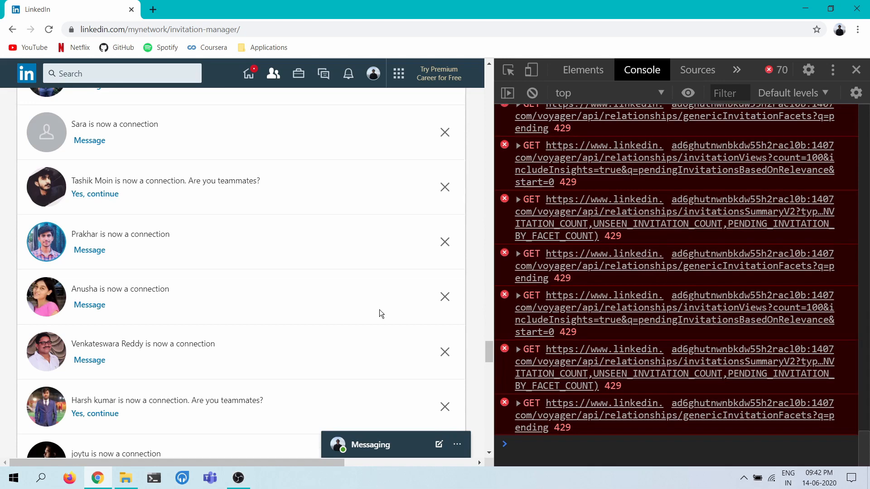
pyautogui.scroll(-3)
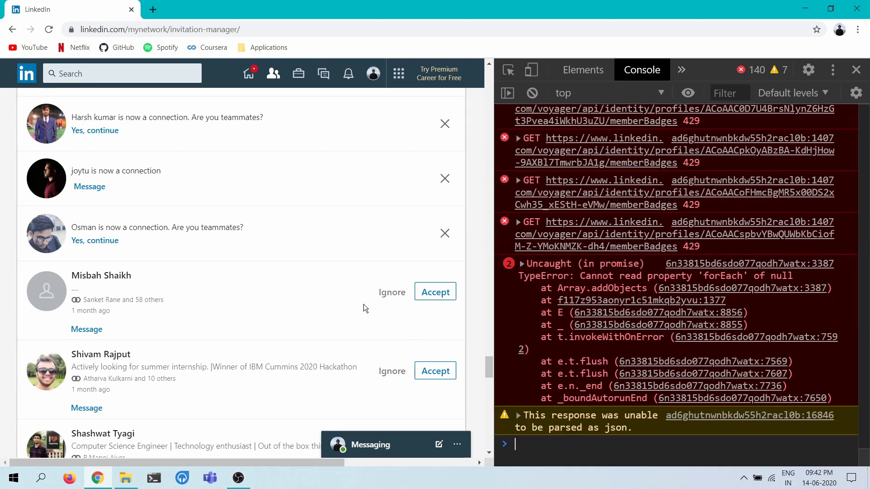
pyautogui.scroll(-3)
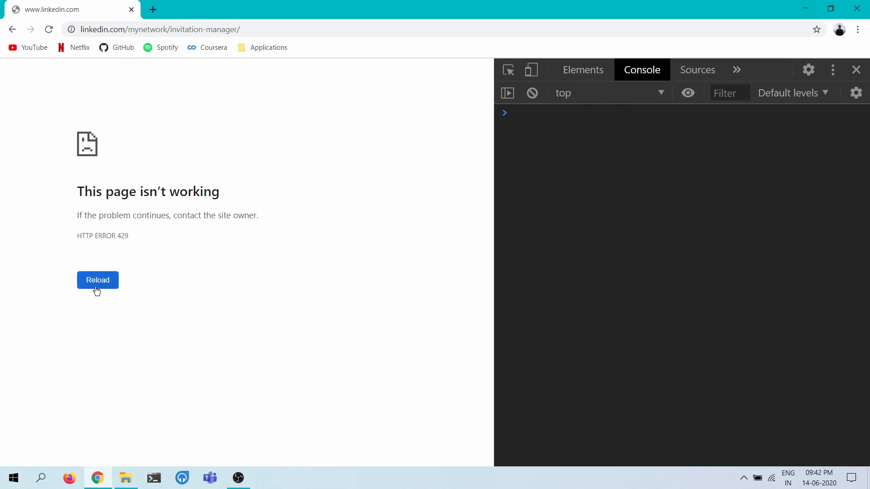
# Reload the HTTP 429 page, check Fast.com speed in another tab, and start a new tab for a web search.
pyautogui.click(97, 280)
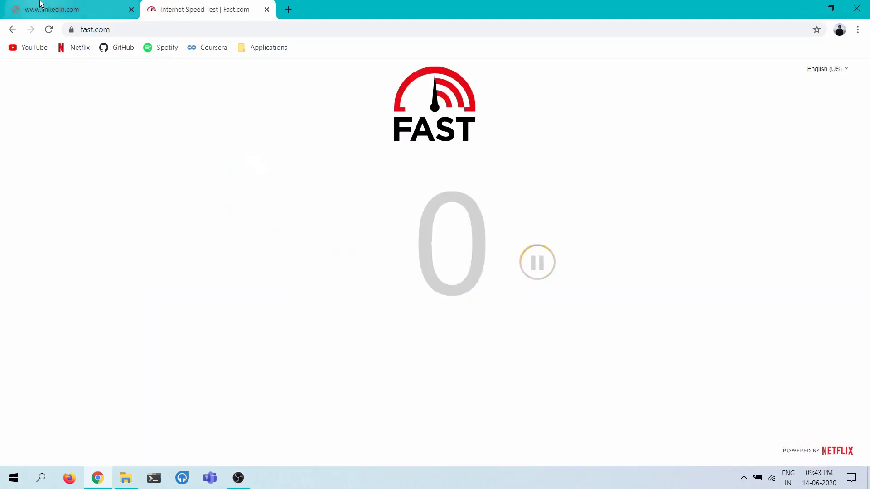
pyautogui.click(55, 9)
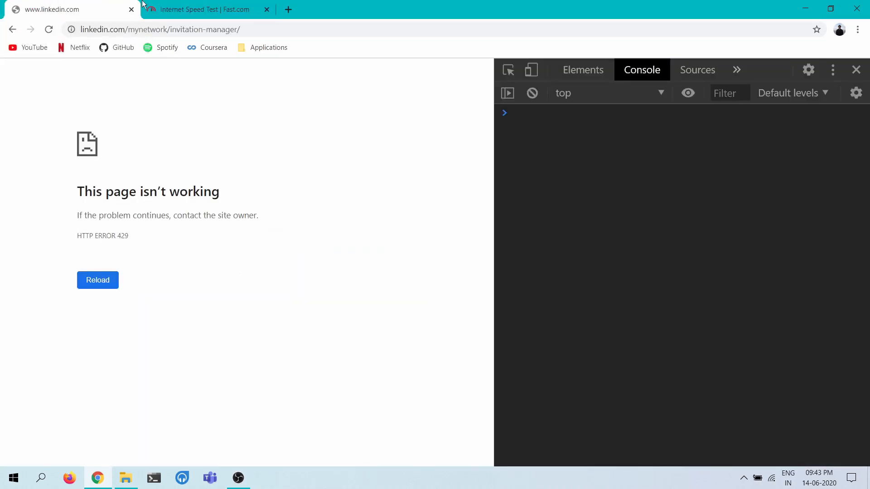
pyautogui.click(199, 9)
pyautogui.write('http')
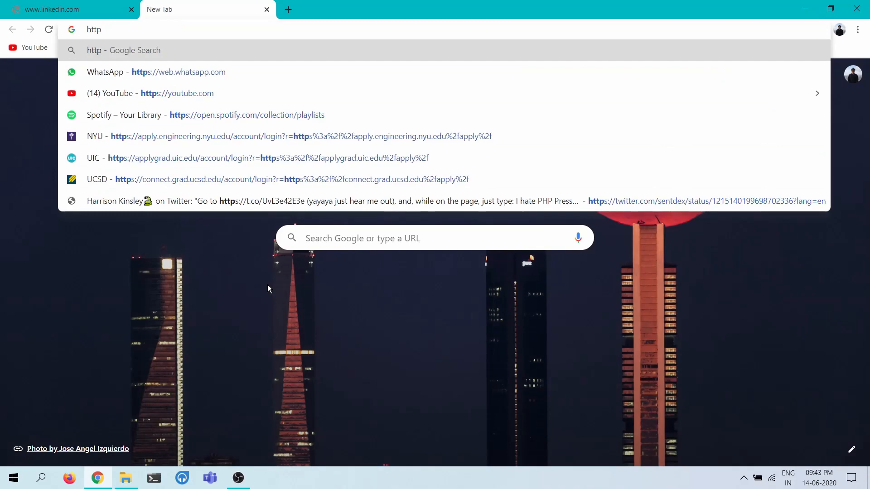
# Search Google for 'http 429', checking back on the still-failing LinkedIn page.
pyautogui.press('Return')
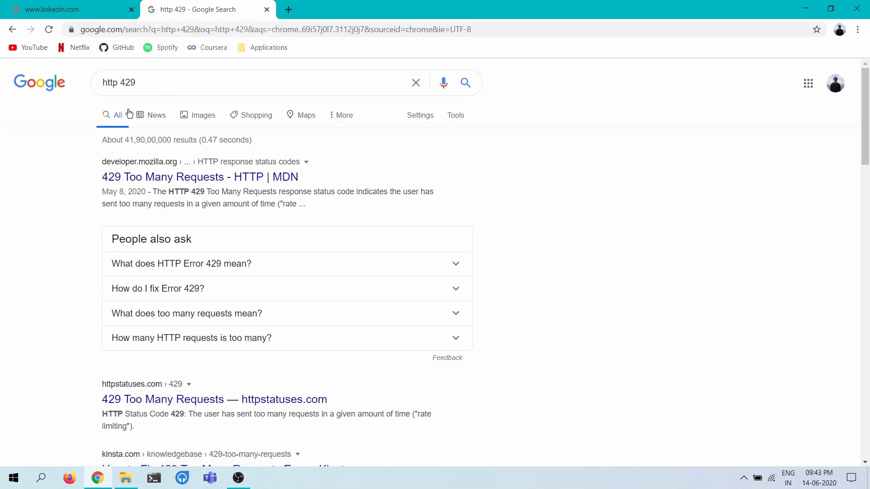
pyautogui.click(53, 9)
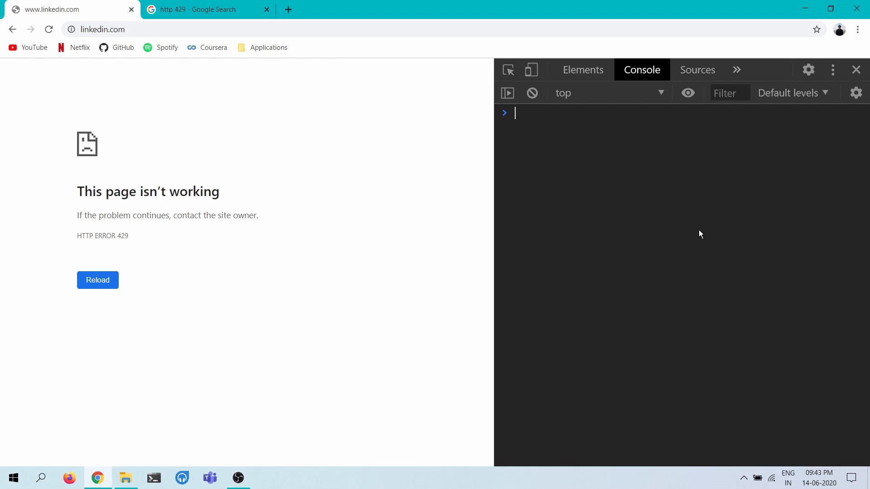
pyautogui.click(205, 9)
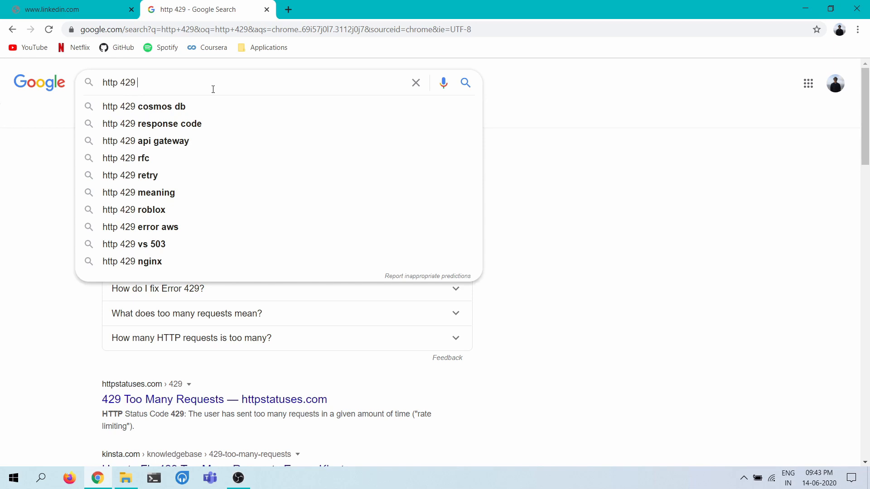
# Refine the search to 'http error 429 linkedin' and open the Provisioning API | LinkedIn Developer Network result.
pyautogui.write('link')
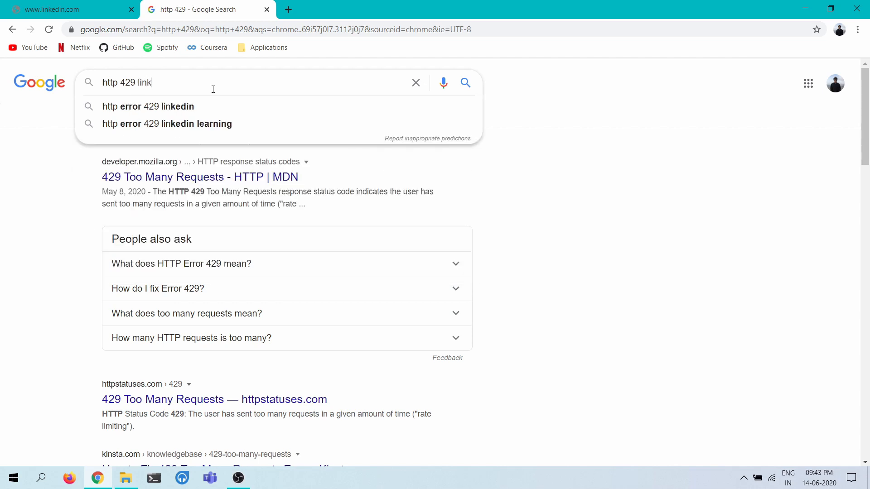
pyautogui.click(147, 107)
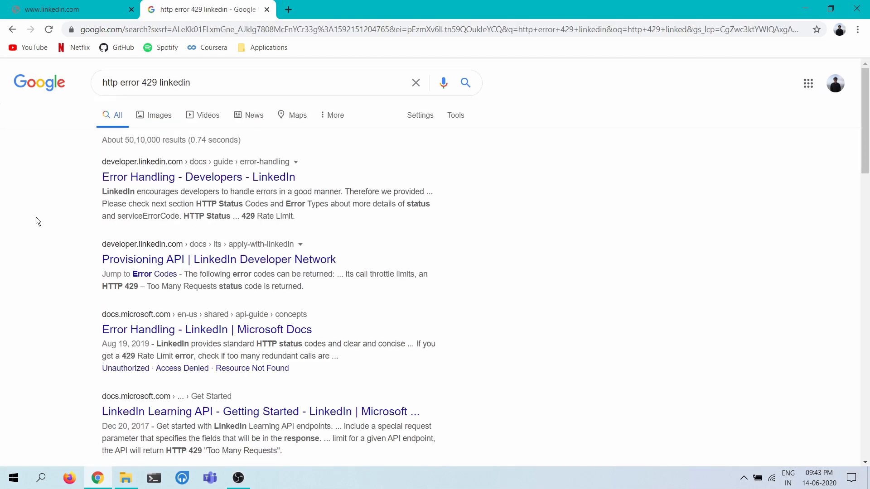
pyautogui.moveTo(105, 267)
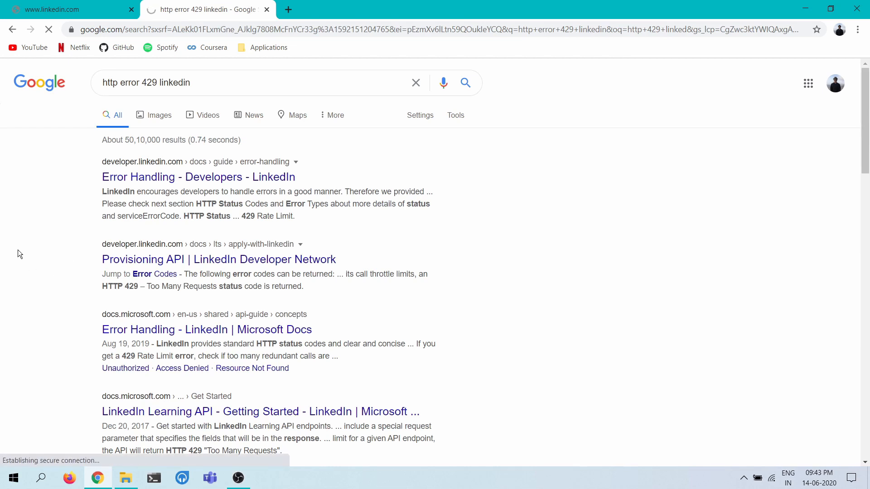
pyautogui.click(218, 260)
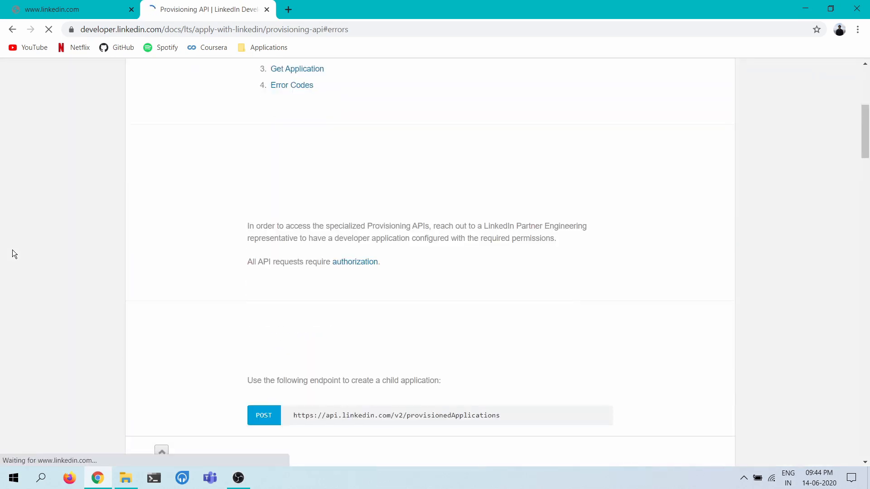
# Find the 429 request-limit-exceeded entry in the docs' Error Codes table, then return to the failing LinkedIn tab.
pyautogui.scroll(-3)
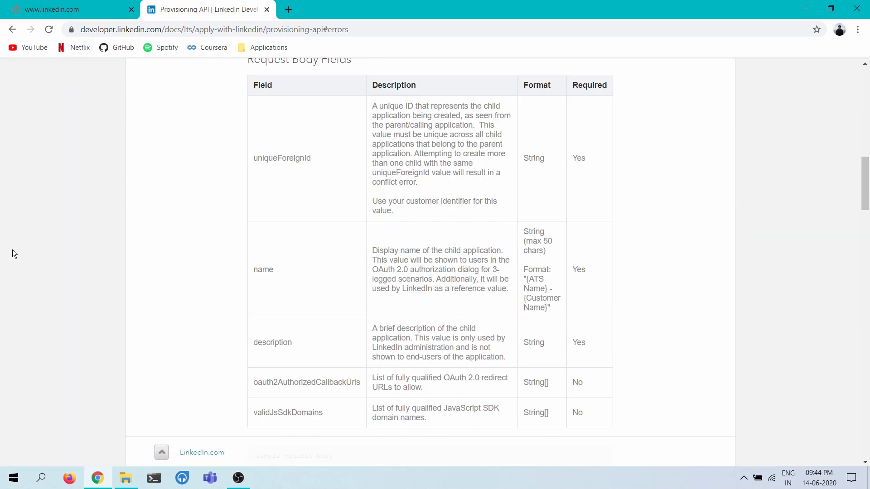
pyautogui.write('429')
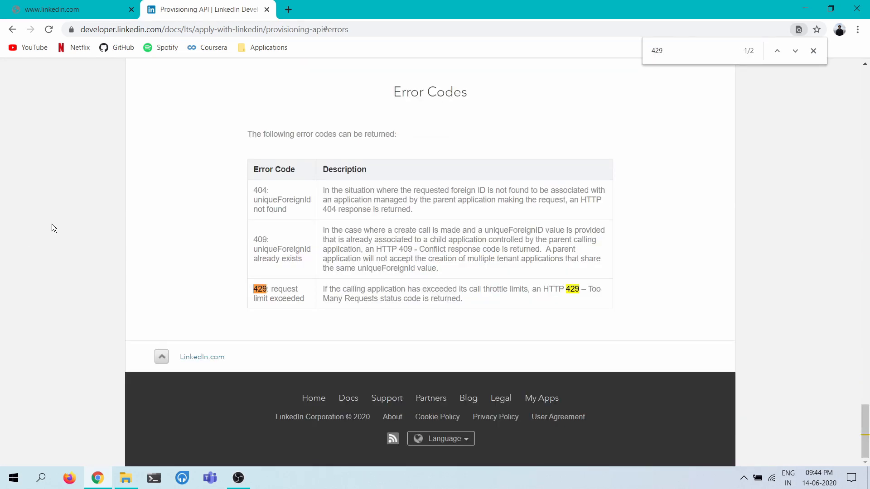
pyautogui.moveTo(185, 228)
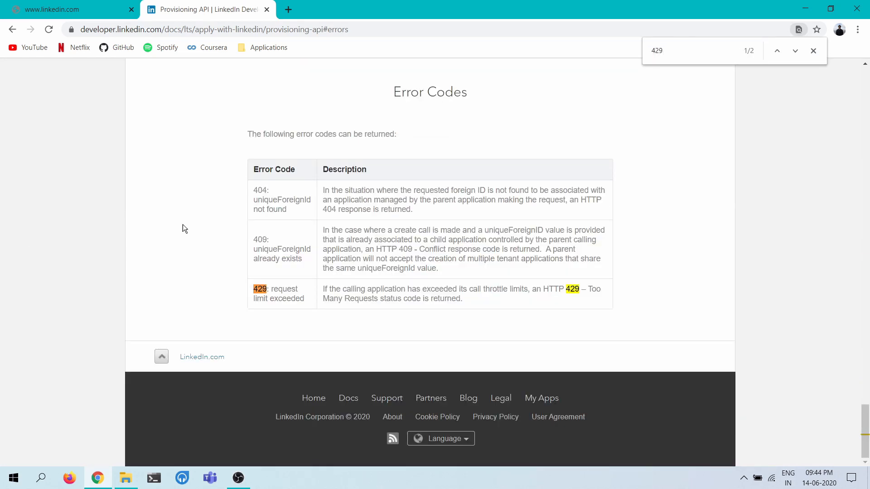
pyautogui.moveTo(775, 29)
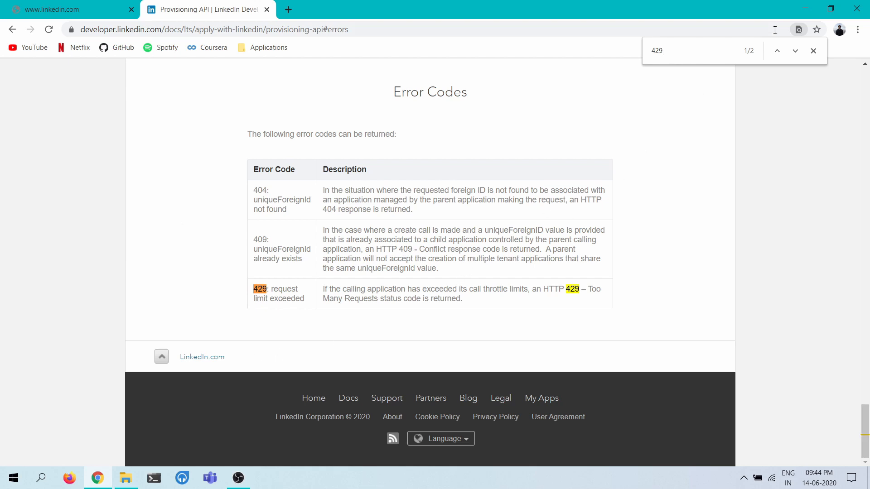
pyautogui.write('limit')
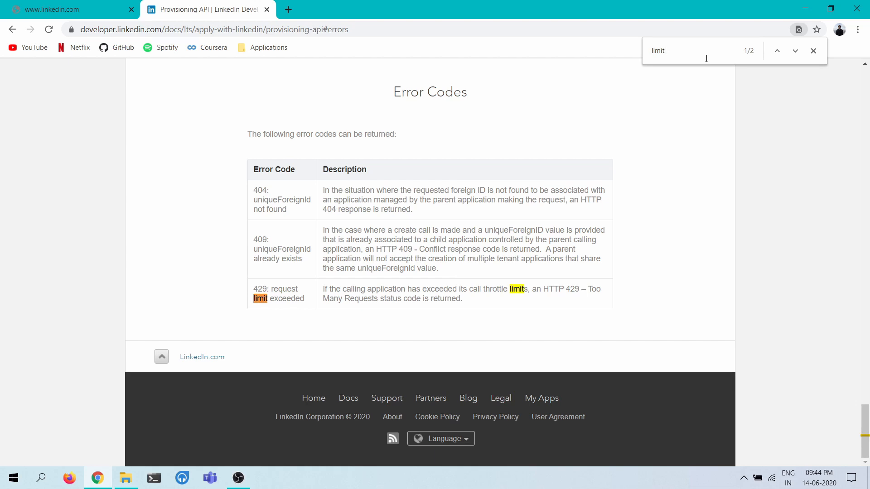
pyautogui.click(795, 51)
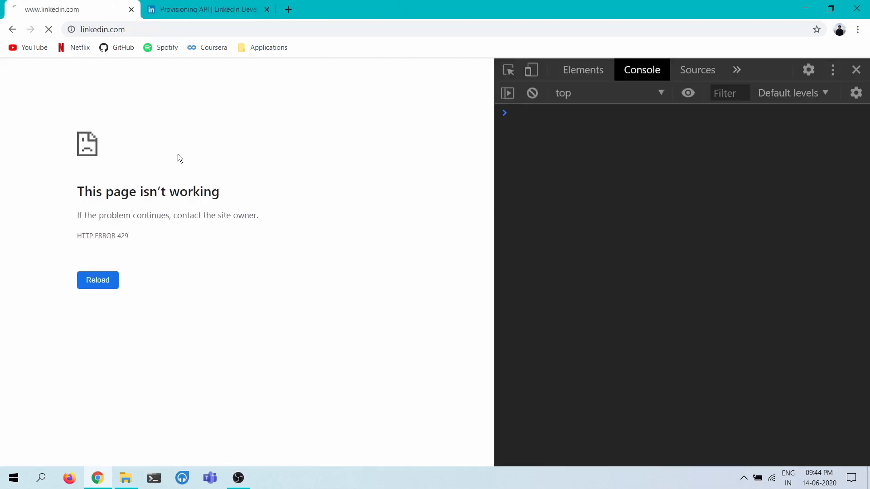
# Reload LinkedIn, go to My Network and open 'See all 19' to list the received invitations.
pyautogui.click(97, 280)
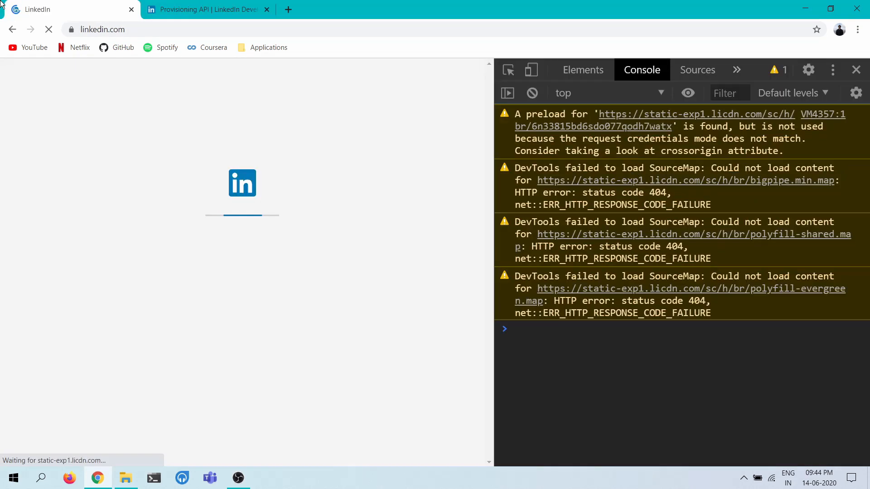
pyautogui.scroll(-3)
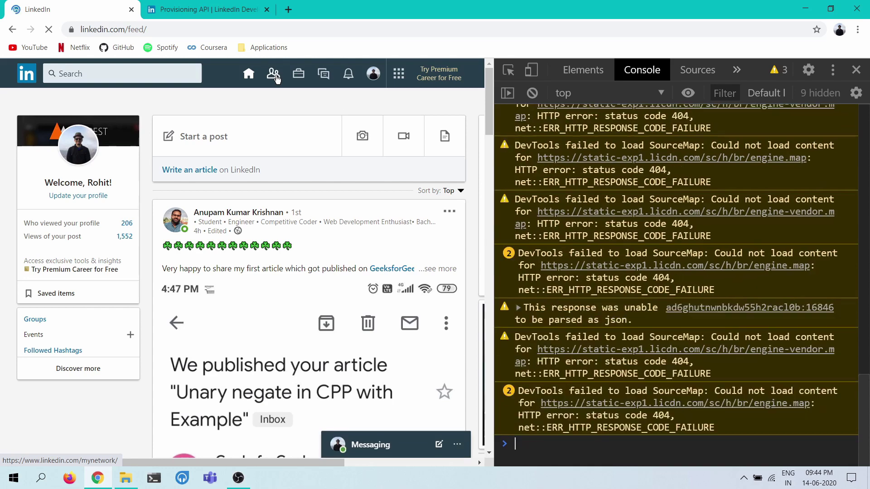
pyautogui.click(273, 72)
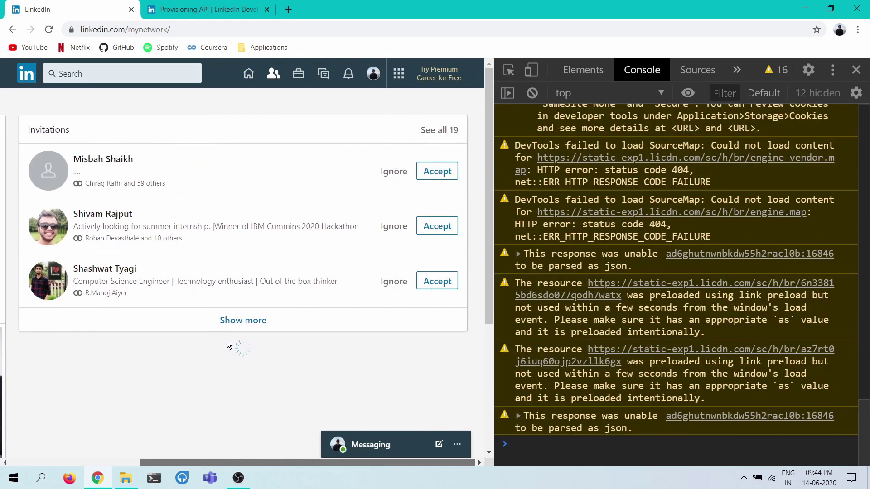
pyautogui.moveTo(396, 231)
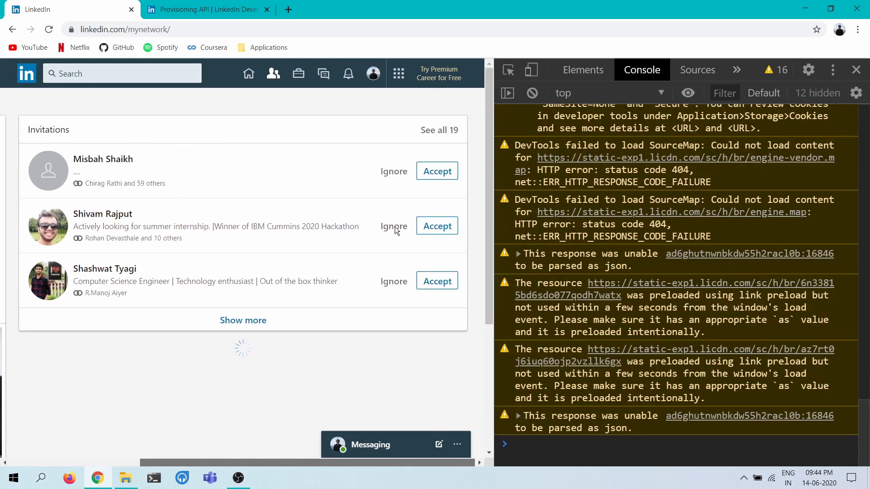
pyautogui.moveTo(469, 124)
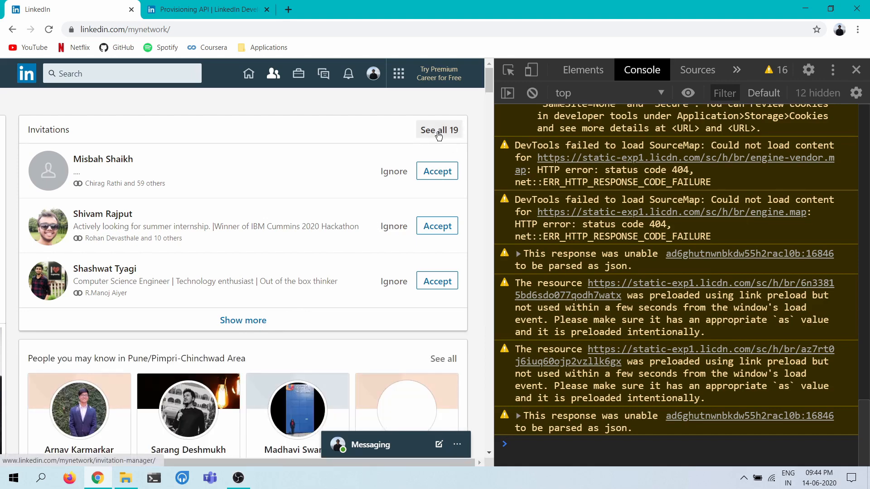
pyautogui.click(439, 129)
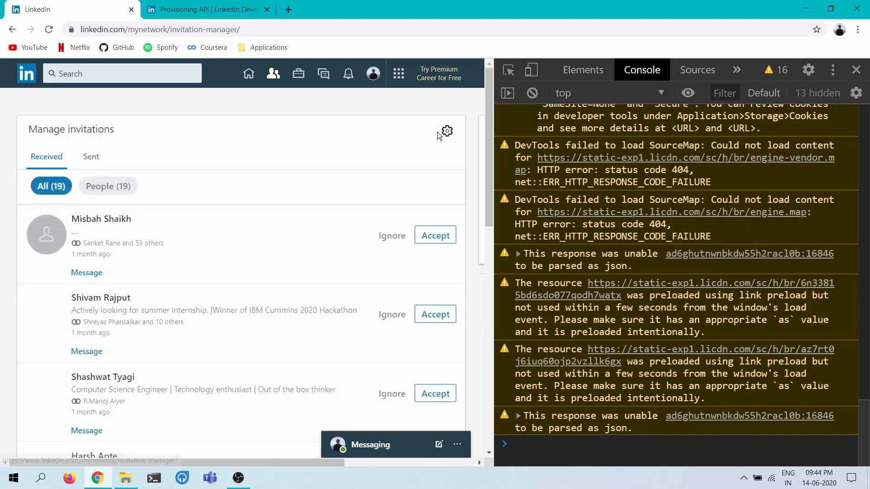
pyautogui.scroll(-3)
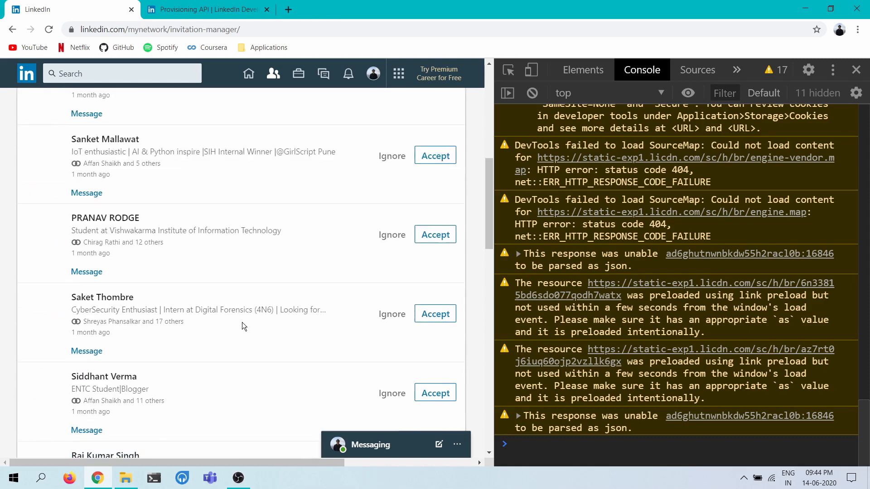
pyautogui.scroll(3)
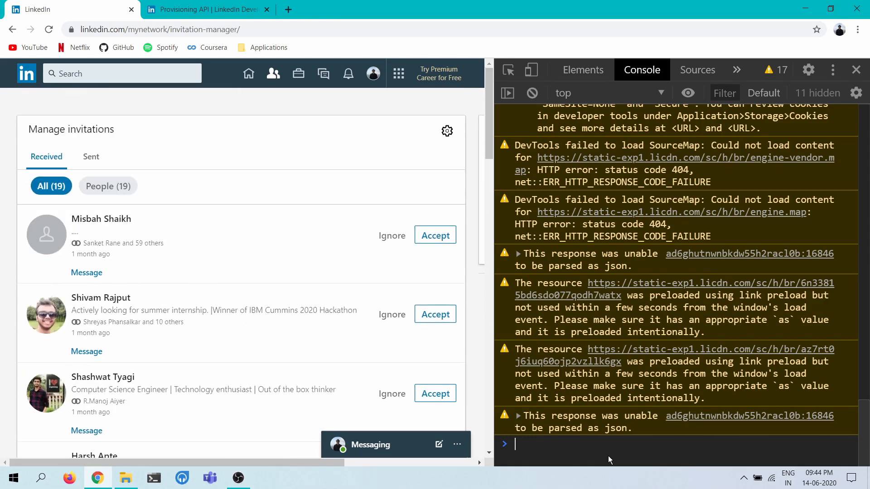
# Run a console loop clicking every invitation accept button, then return to My Network.
pyautogui.click(531, 92)
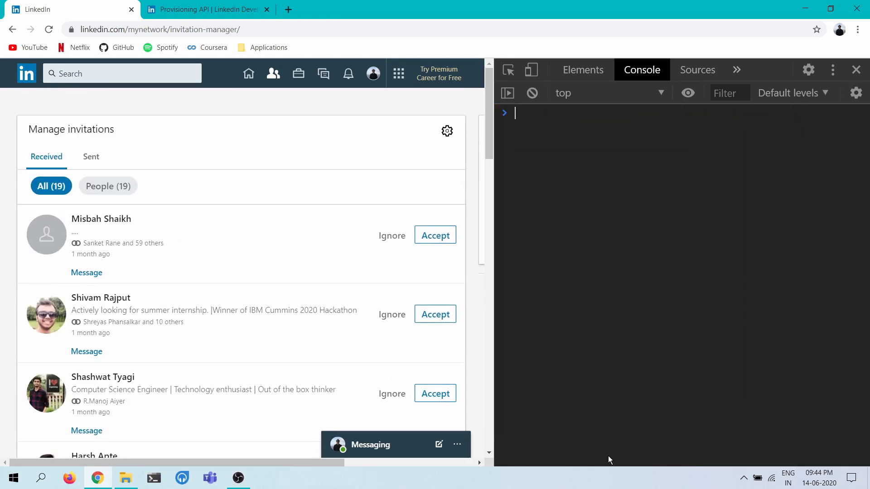
pyautogui.write('let acceptBtns = document.querySelectorAll(".invitation-card__action-btn.artdeco-button.artdeco-button--2.artdeco-button--secondary.ember-view");')
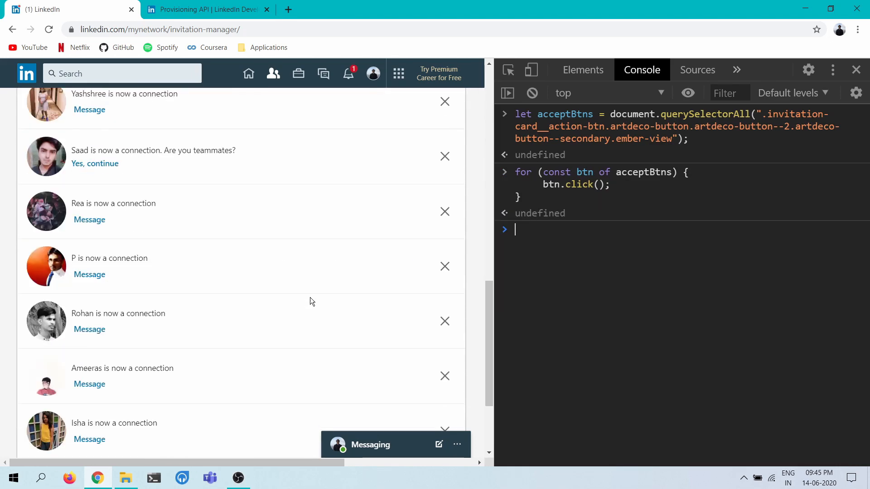
pyautogui.scroll(-3)
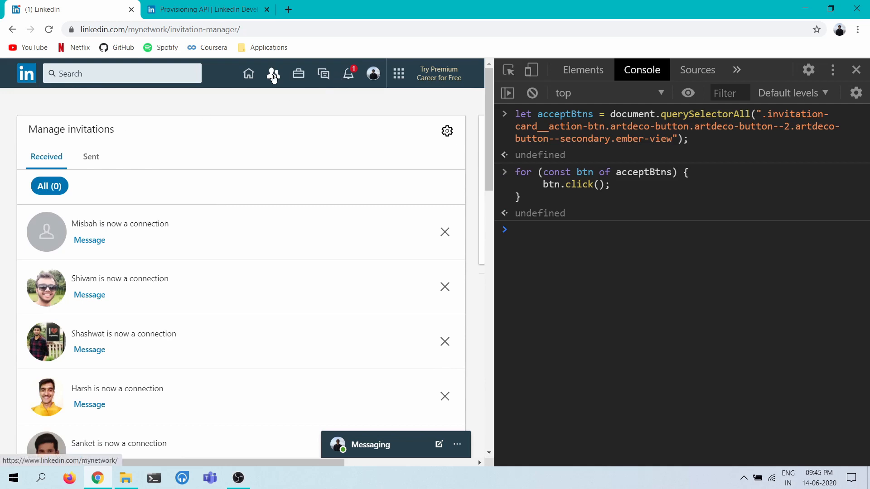
pyautogui.click(273, 73)
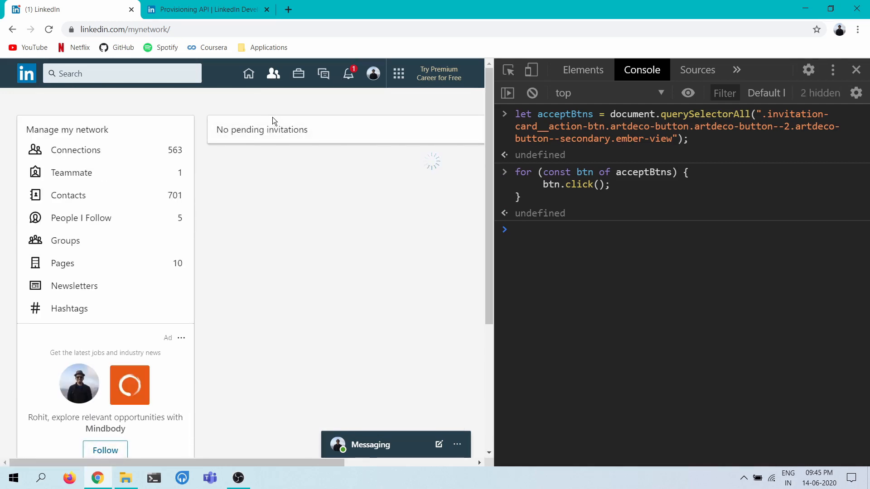
pyautogui.moveTo(172, 154)
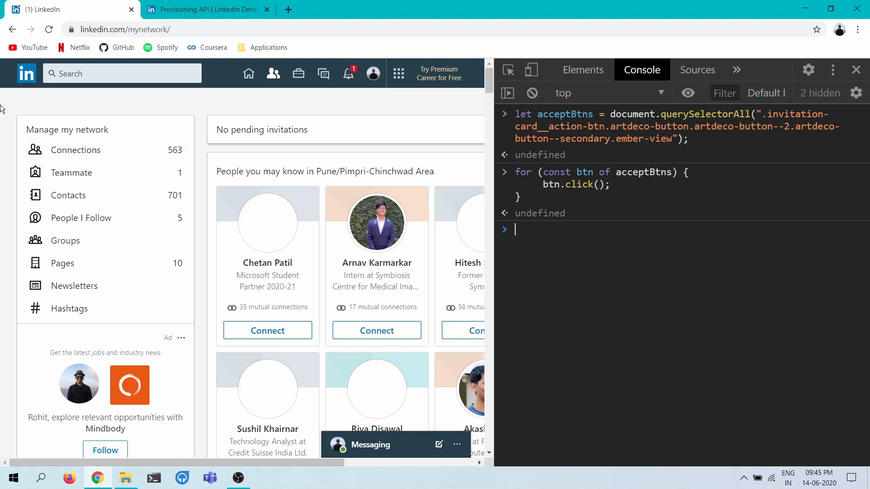
pyautogui.moveTo(349, 73)
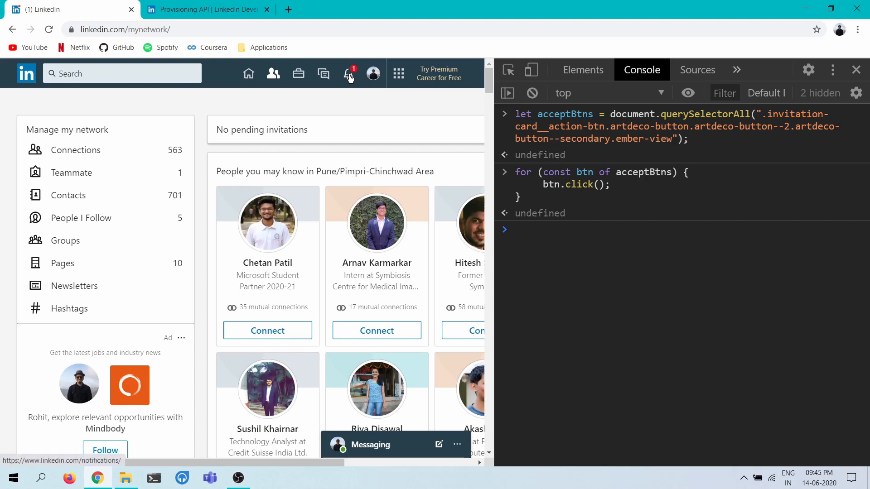
# Check Notifications, return to My Network and open Manage beside 'No pending invitations'.
pyautogui.click(348, 73)
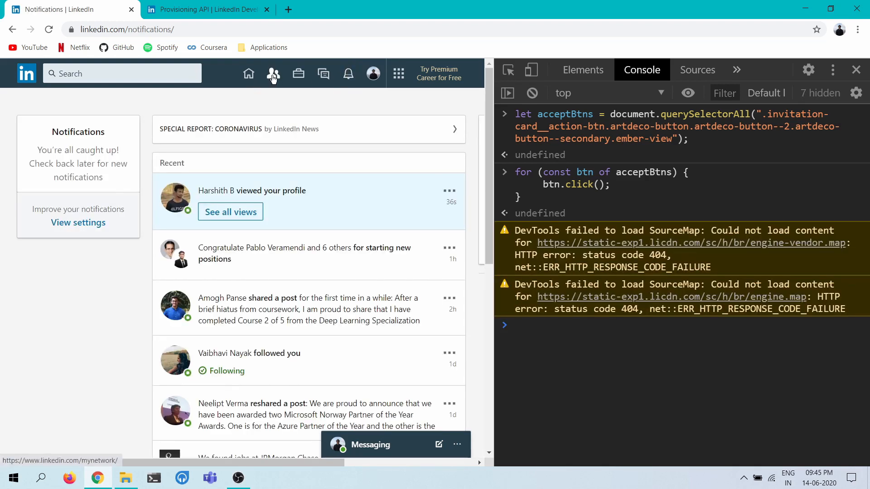
pyautogui.click(273, 73)
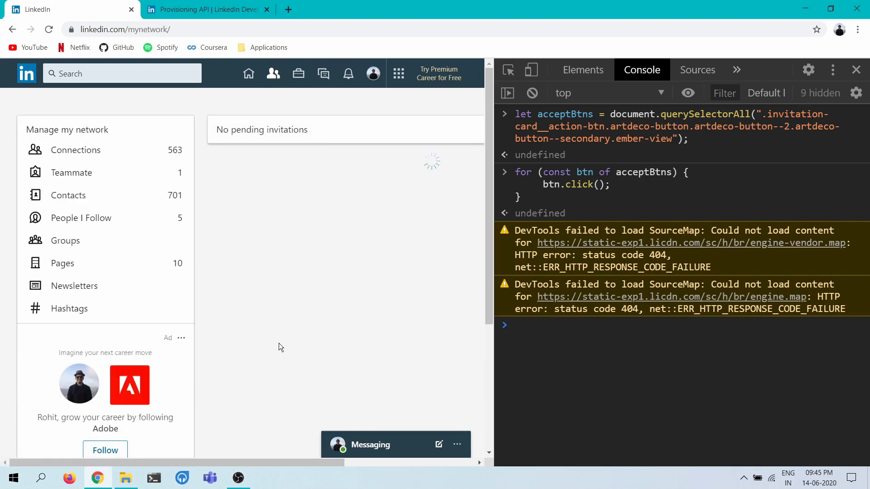
pyautogui.moveTo(285, 256)
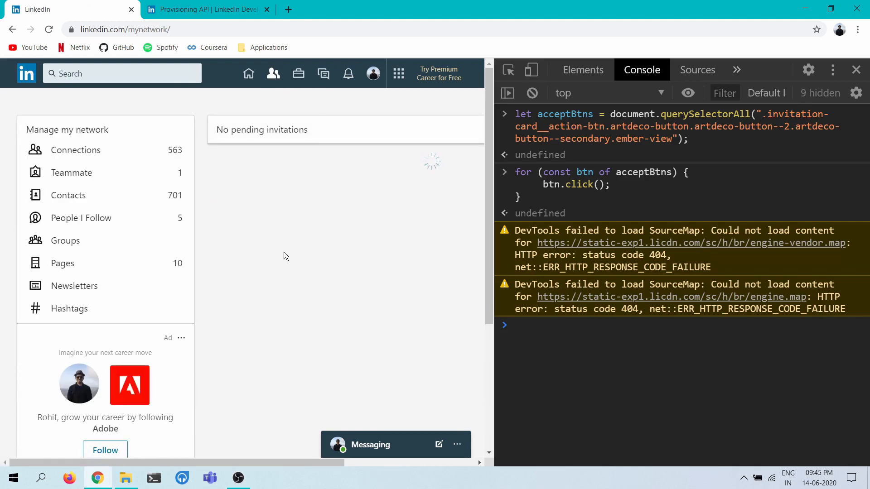
pyautogui.moveTo(179, 468)
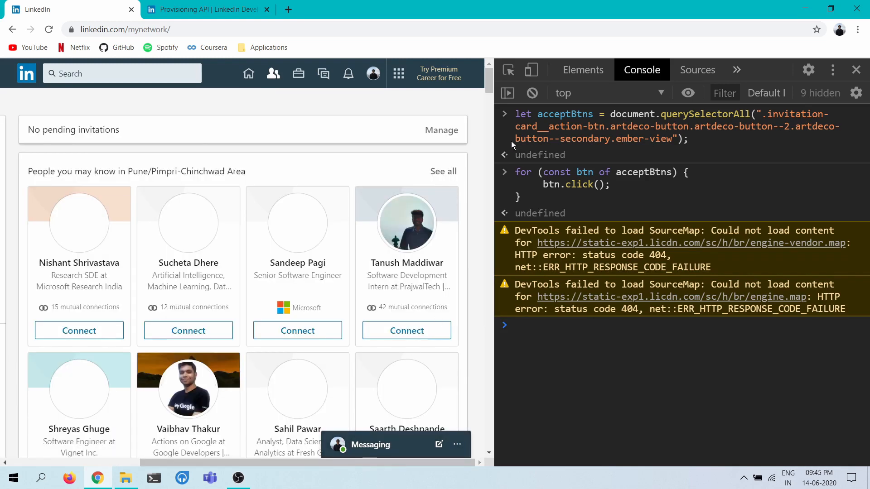
pyautogui.click(441, 129)
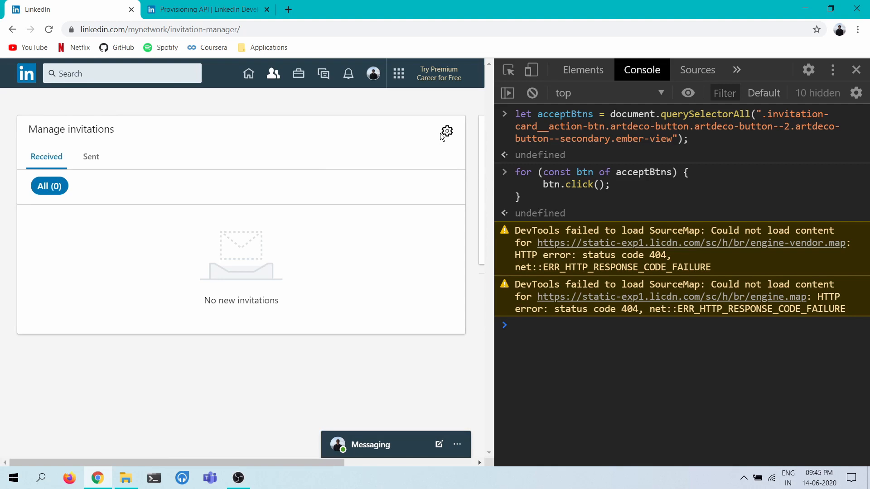
pyautogui.moveTo(591, 394)
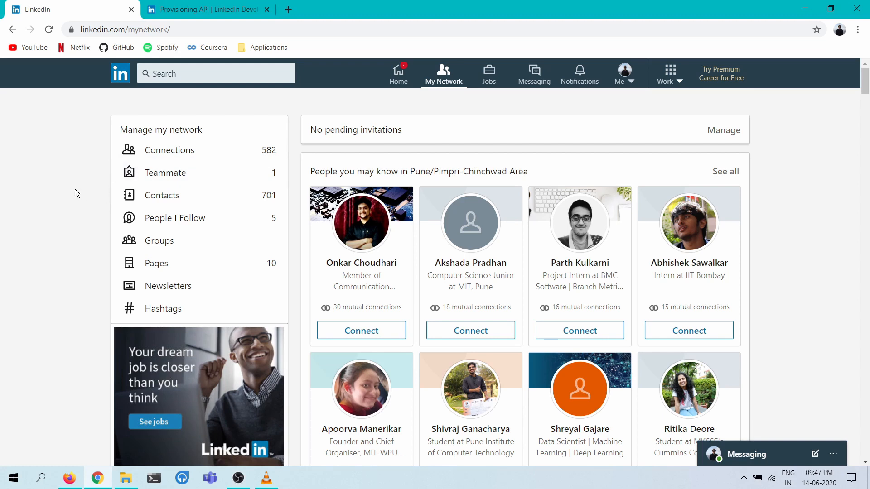
pyautogui.moveTo(79, 101)
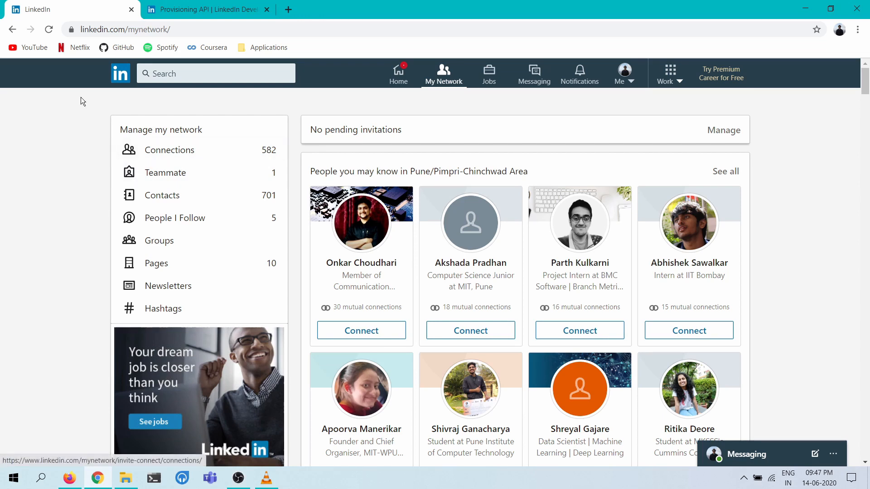
pyautogui.moveTo(189, 149)
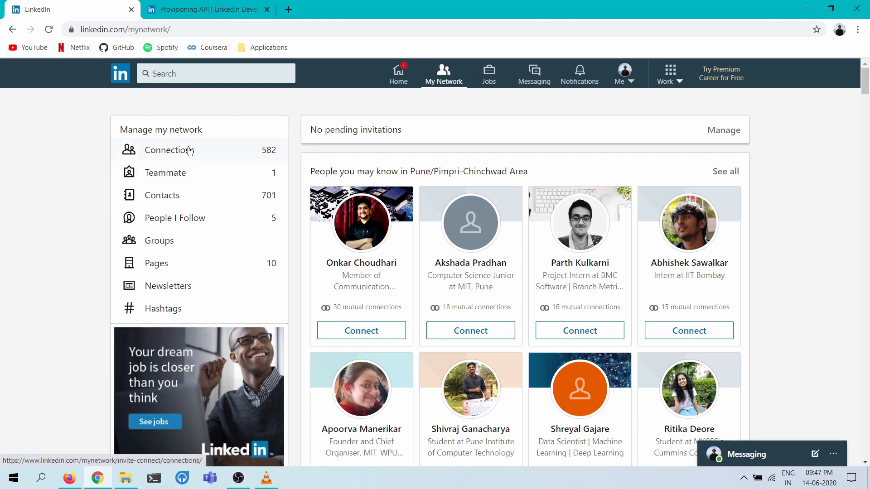
pyautogui.moveTo(238, 156)
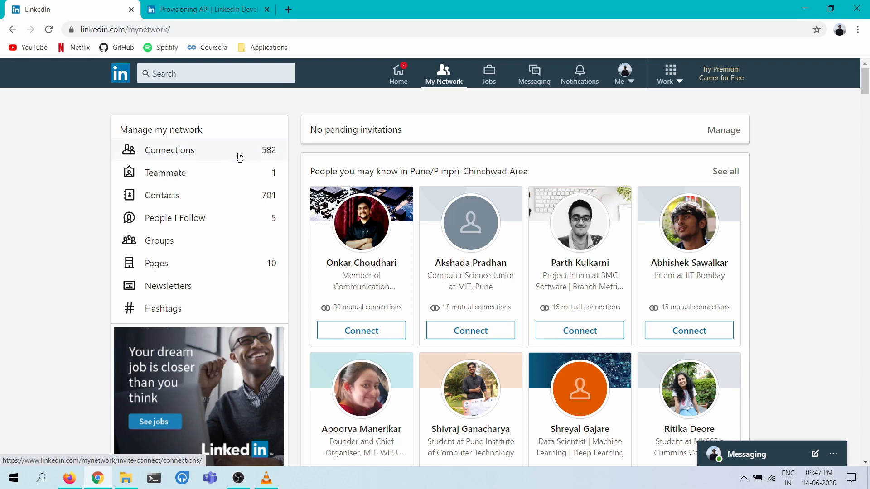
pyautogui.moveTo(282, 176)
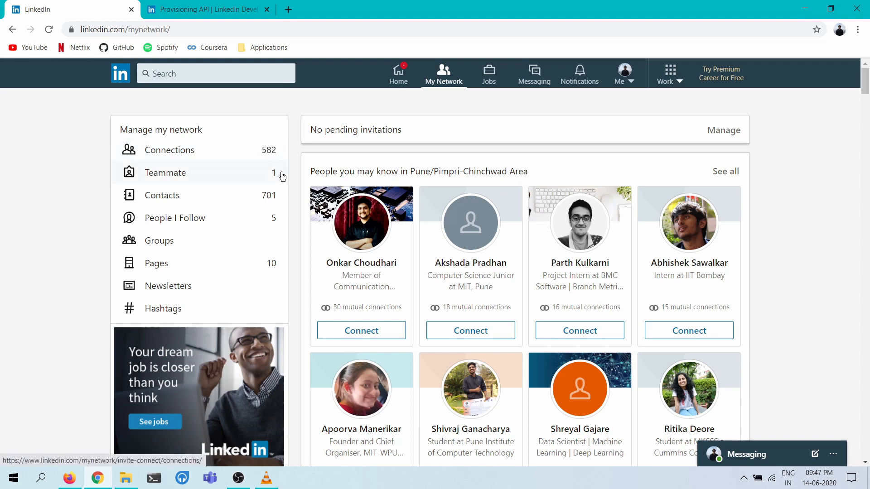
pyautogui.moveTo(3, 193)
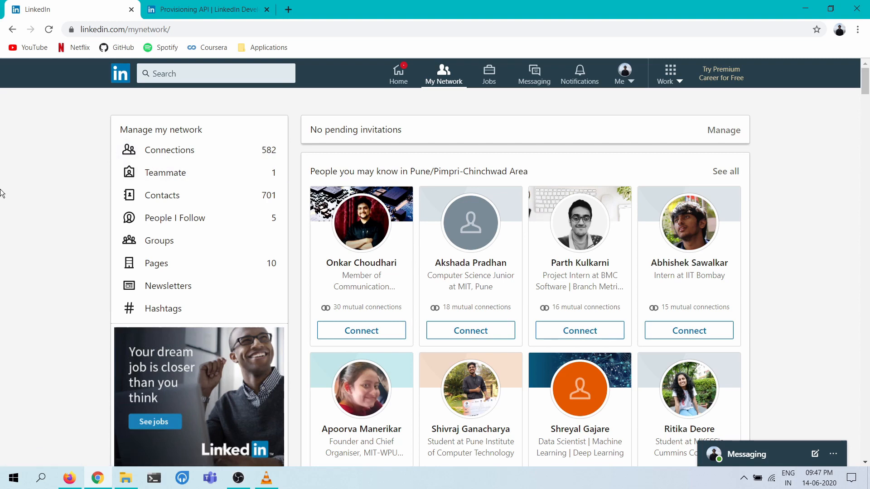
pyautogui.moveTo(61, 175)
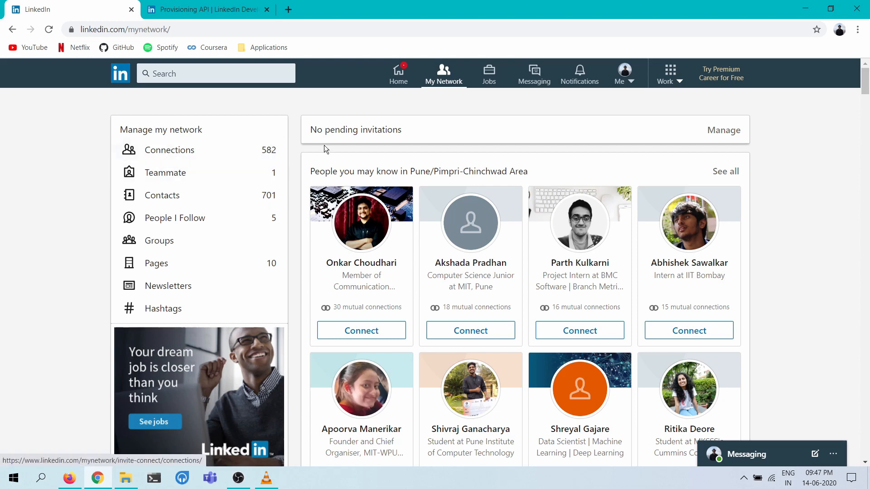
pyautogui.moveTo(268, 150)
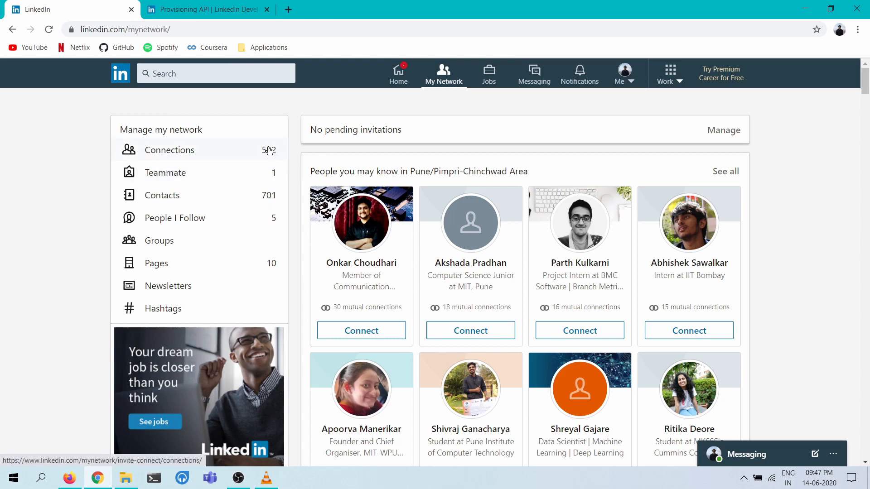
pyautogui.moveTo(93, 176)
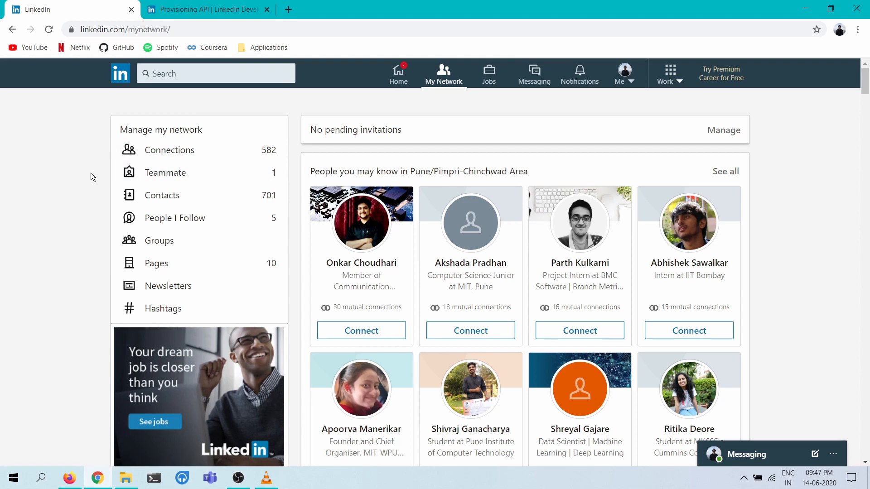